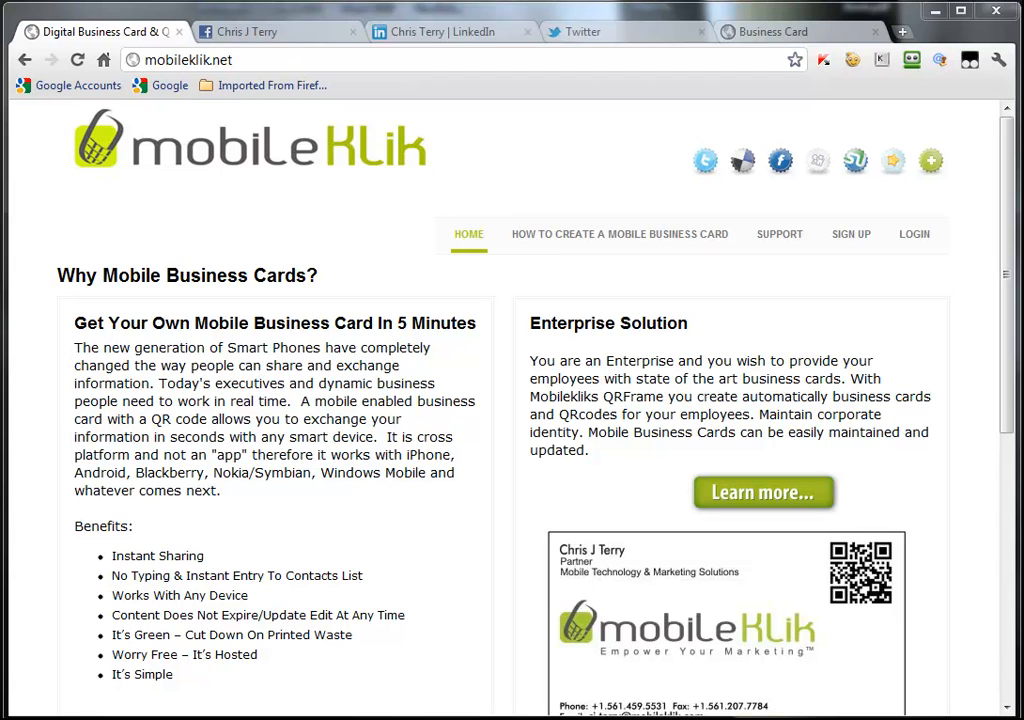
mouse_move(818, 56)
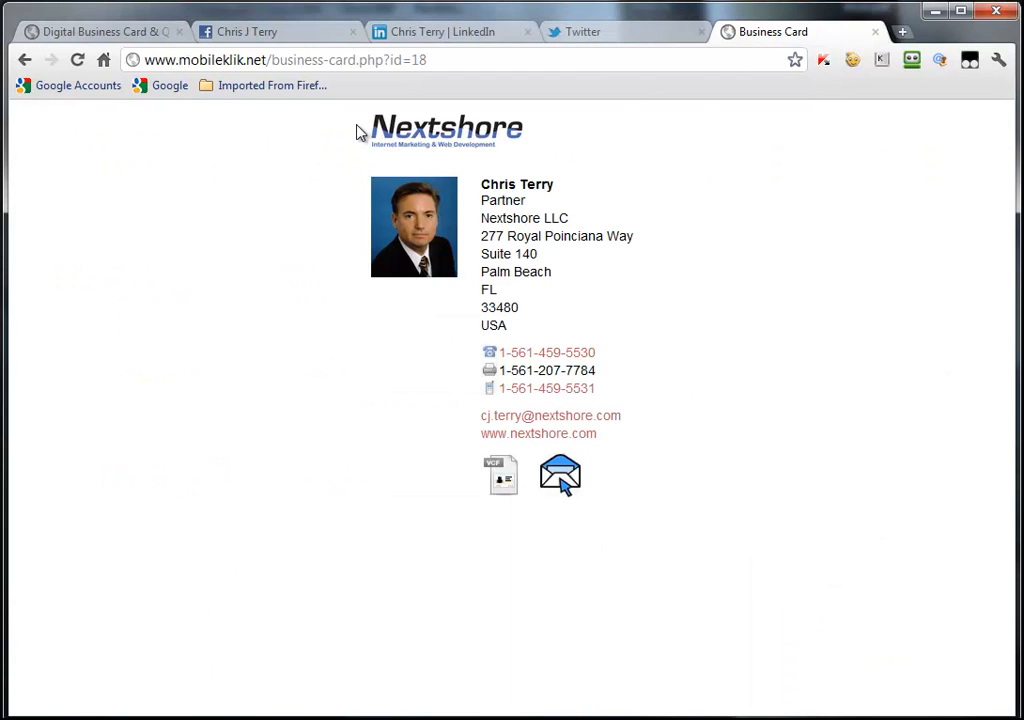
mouse_move(368, 516)
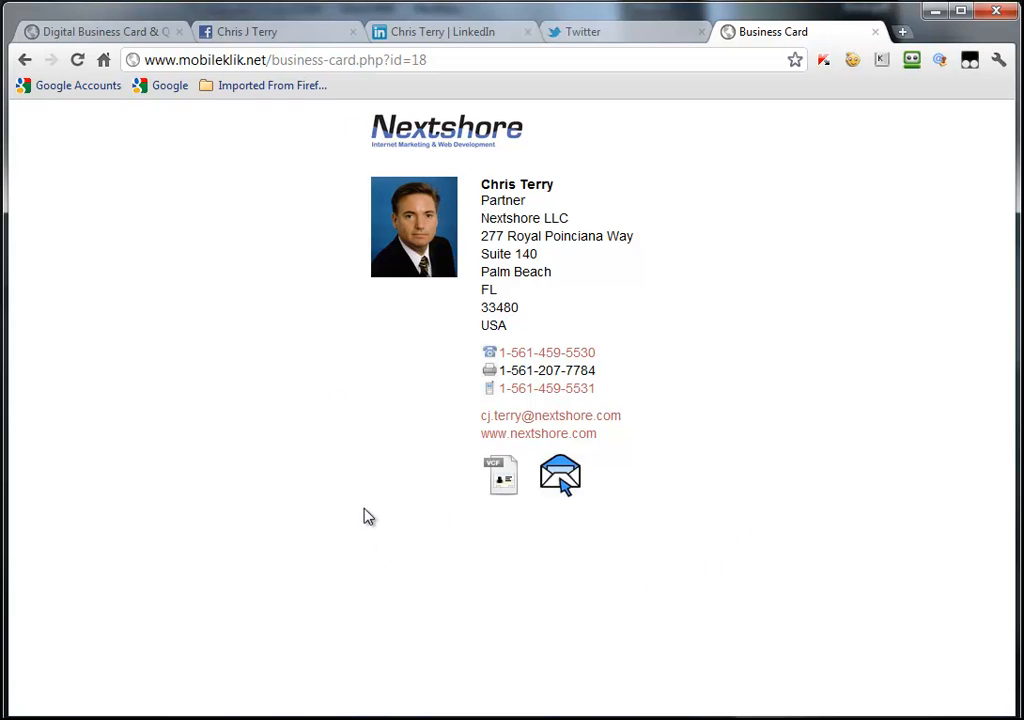
mouse_move(584, 540)
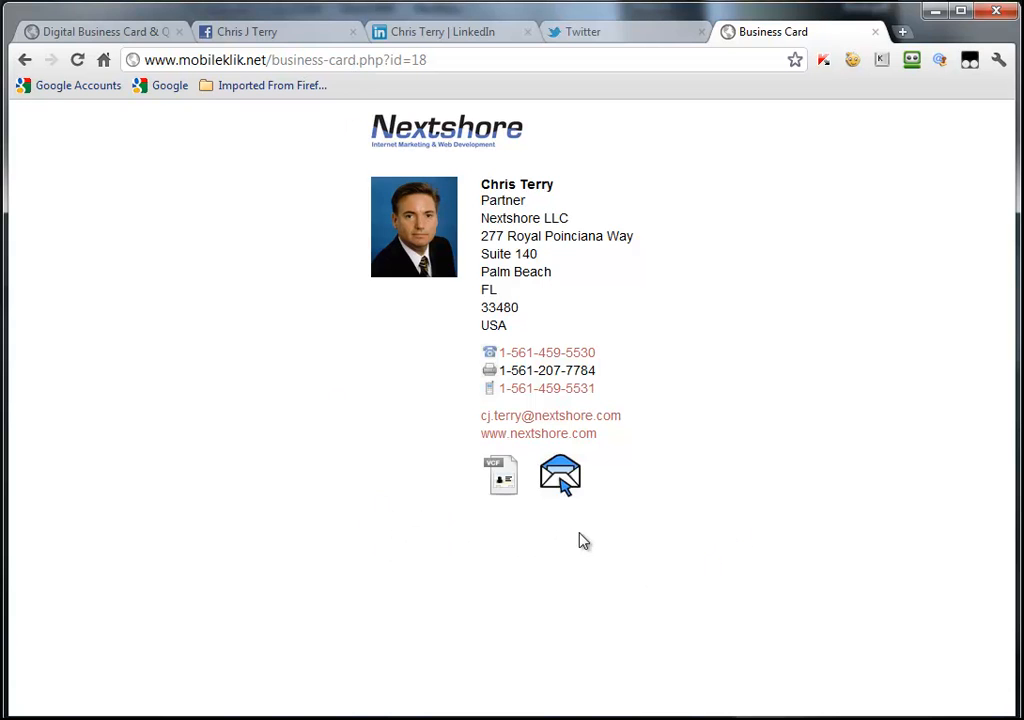
mouse_move(396, 536)
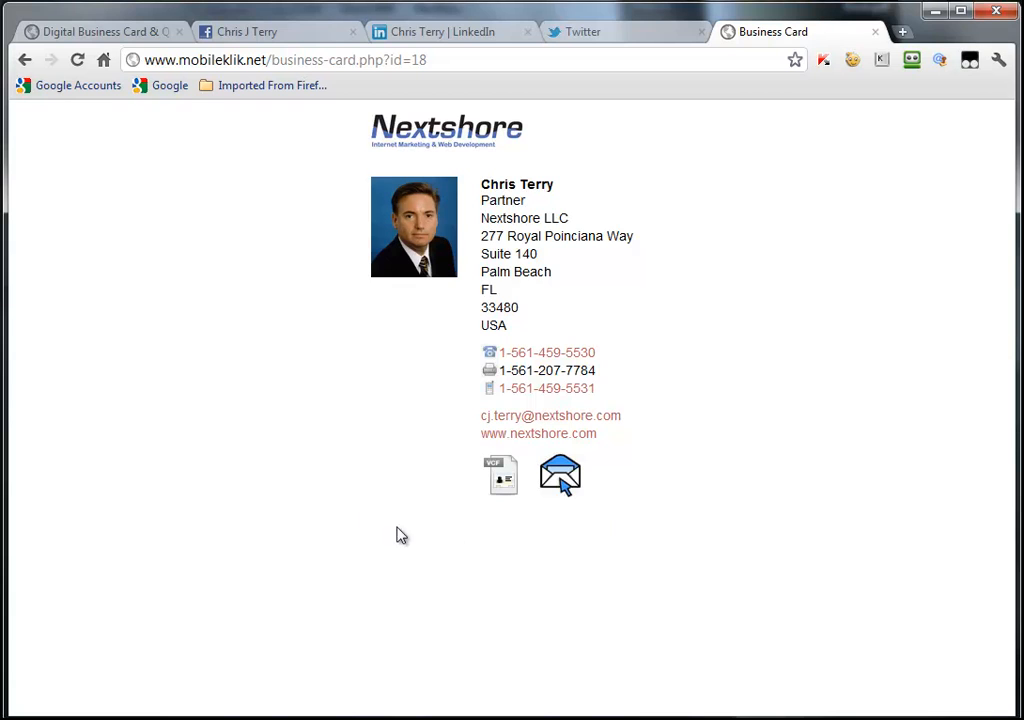
mouse_move(520, 524)
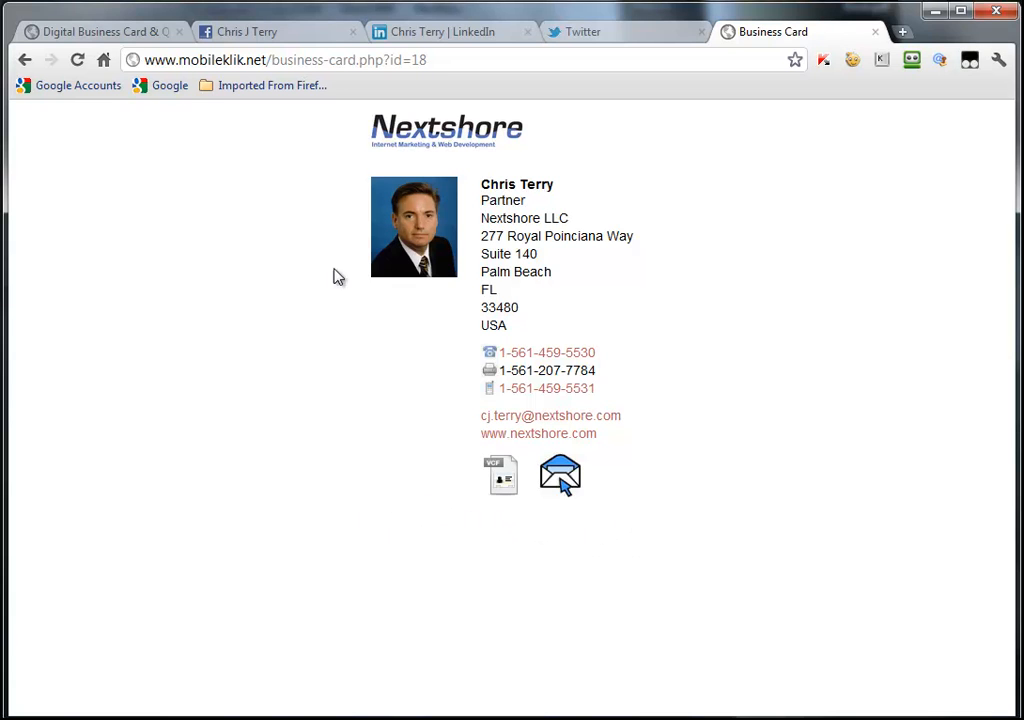
Review the Facebook, Twitter and LinkedIn profile tabs, then return to the MobileKlik home page.
left_click(276, 32)
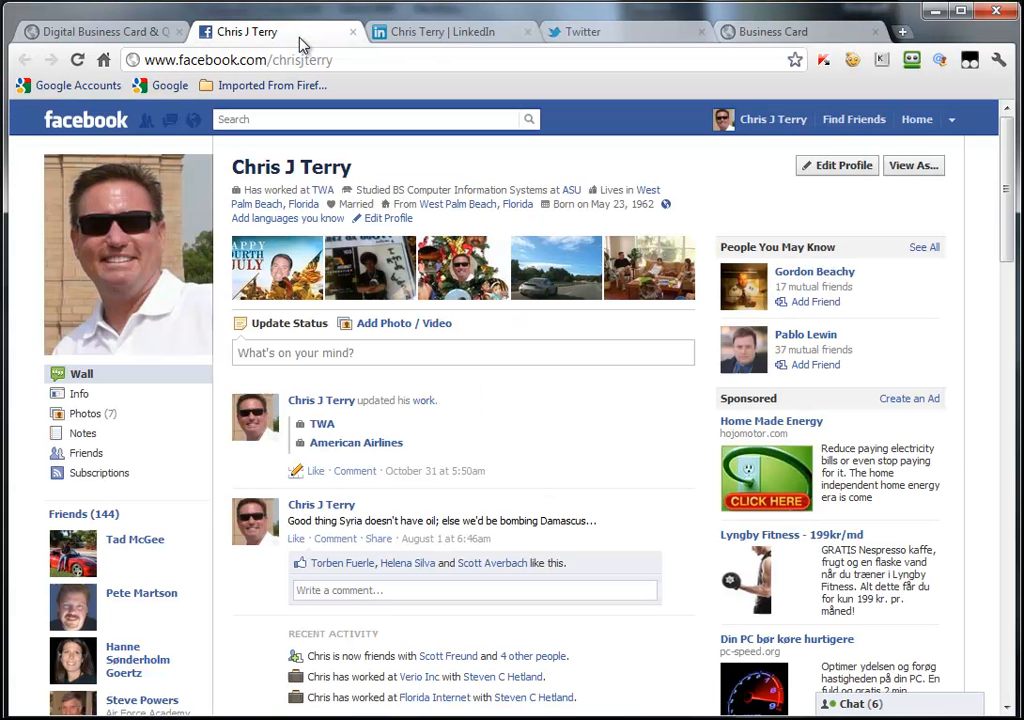
left_click(450, 32)
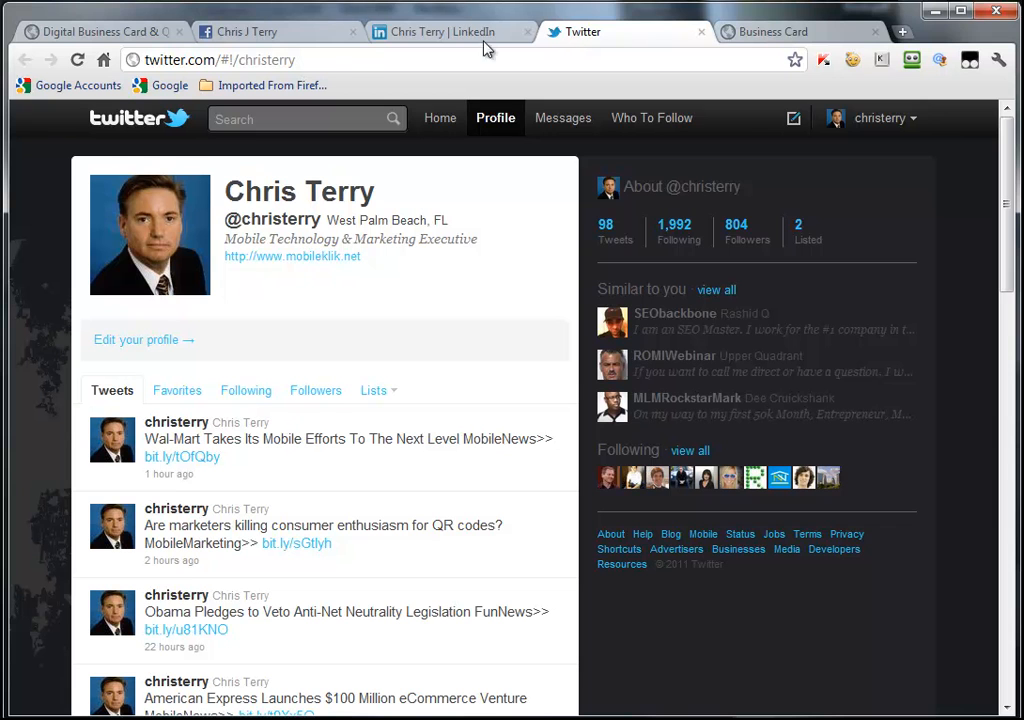
left_click(218, 60)
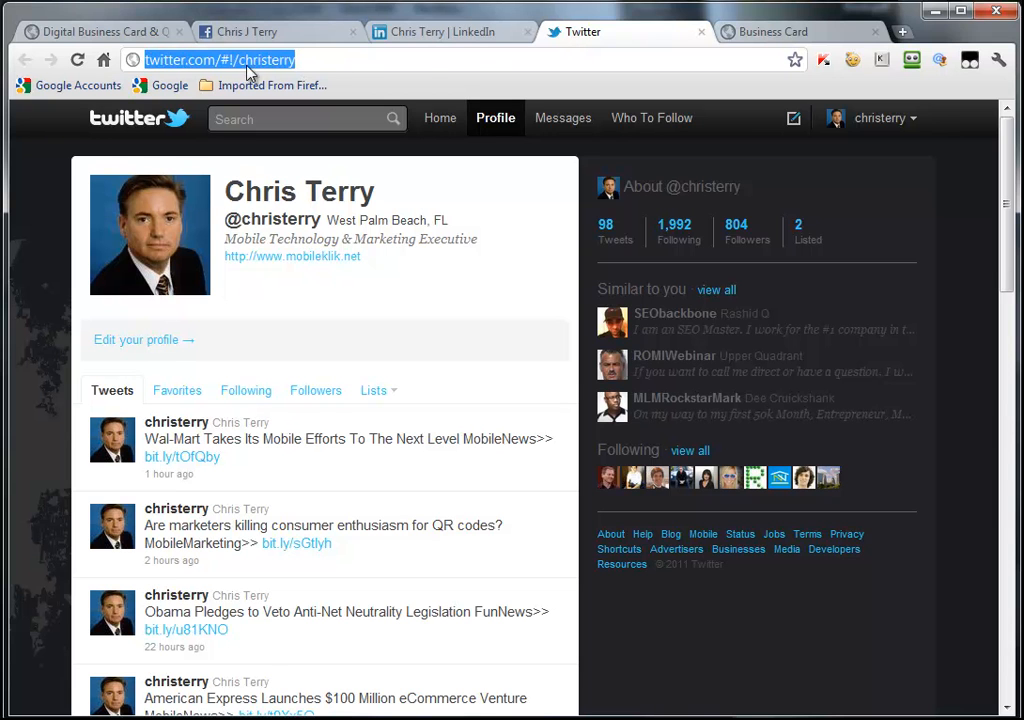
left_click(450, 32)
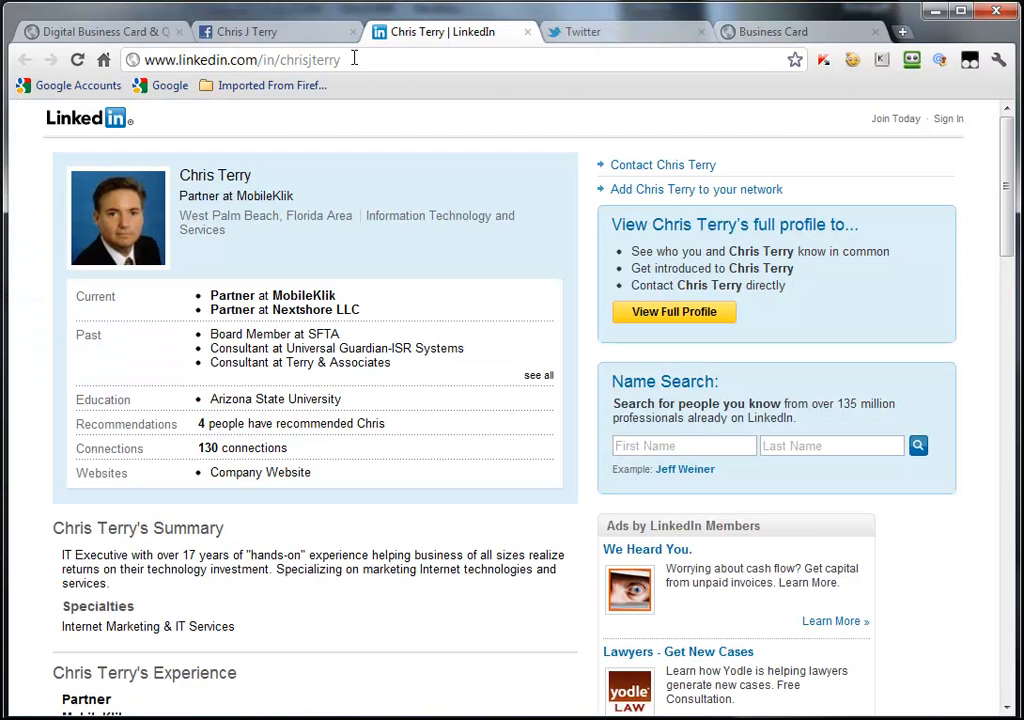
left_click(270, 32)
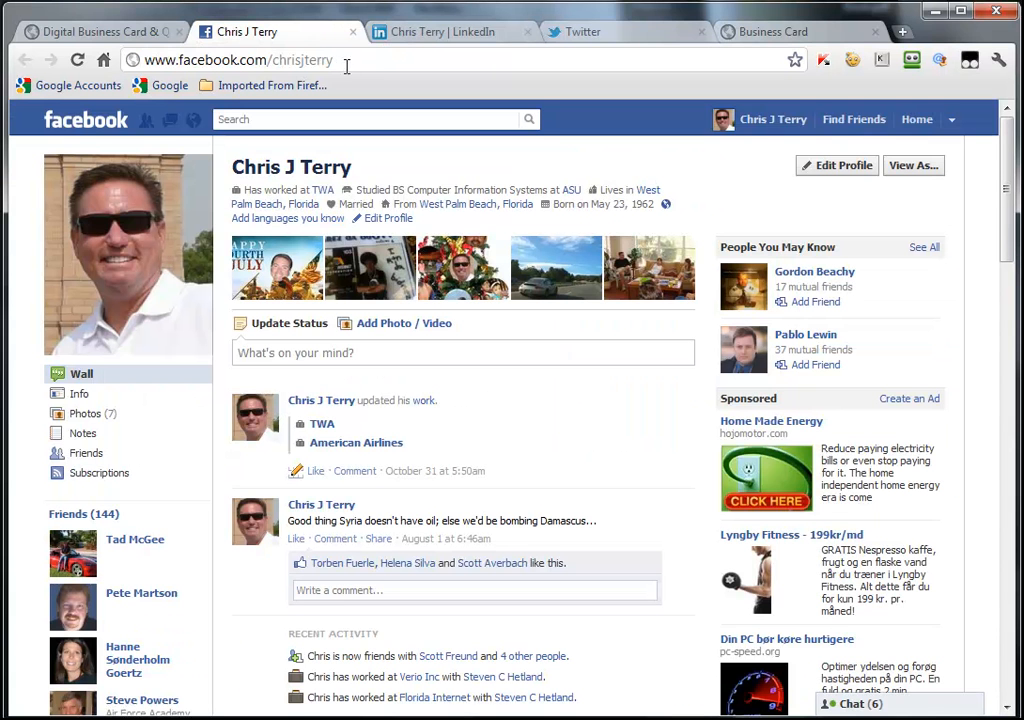
left_click(90, 32)
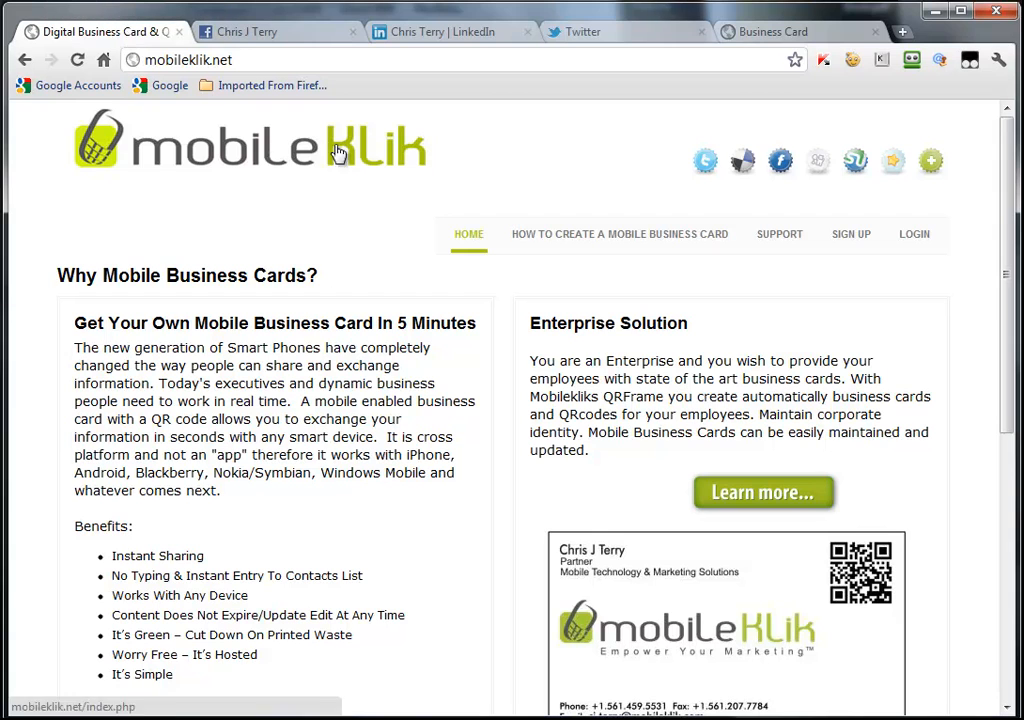
mouse_move(952, 178)
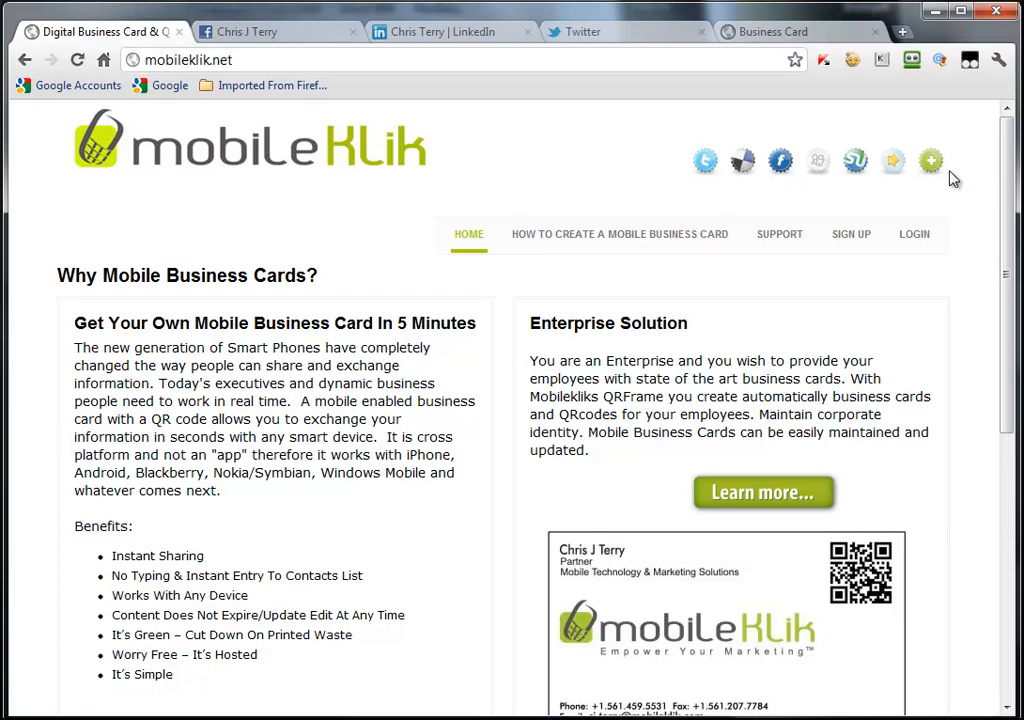
Log in to the MobileKlik member account with the saved email and password.
left_click(912, 234)
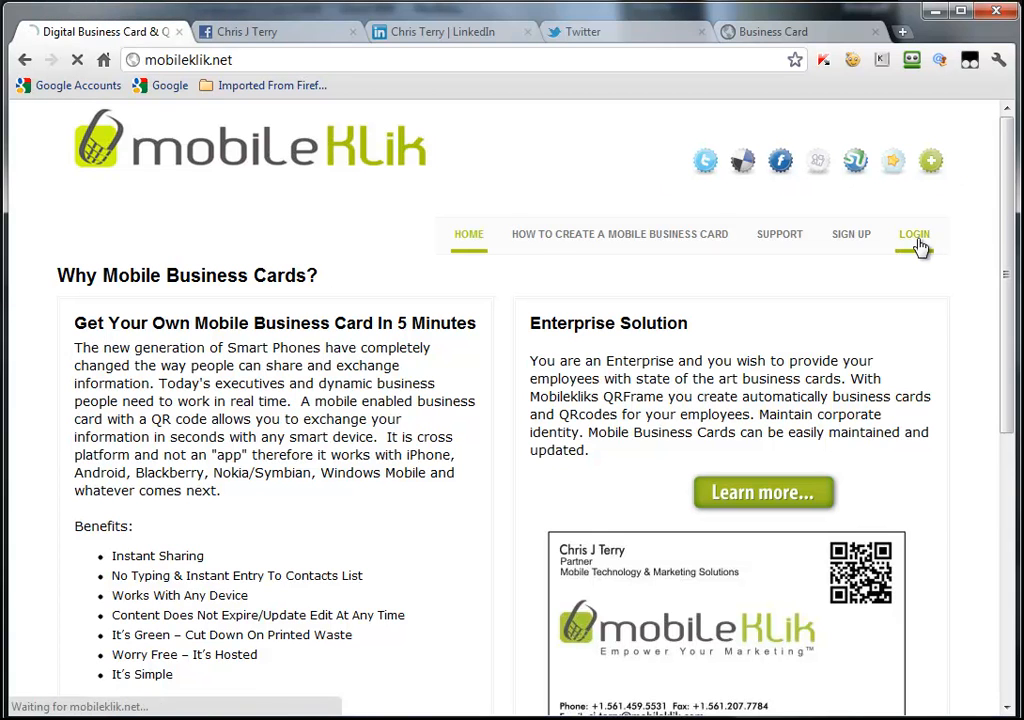
left_click(912, 234)
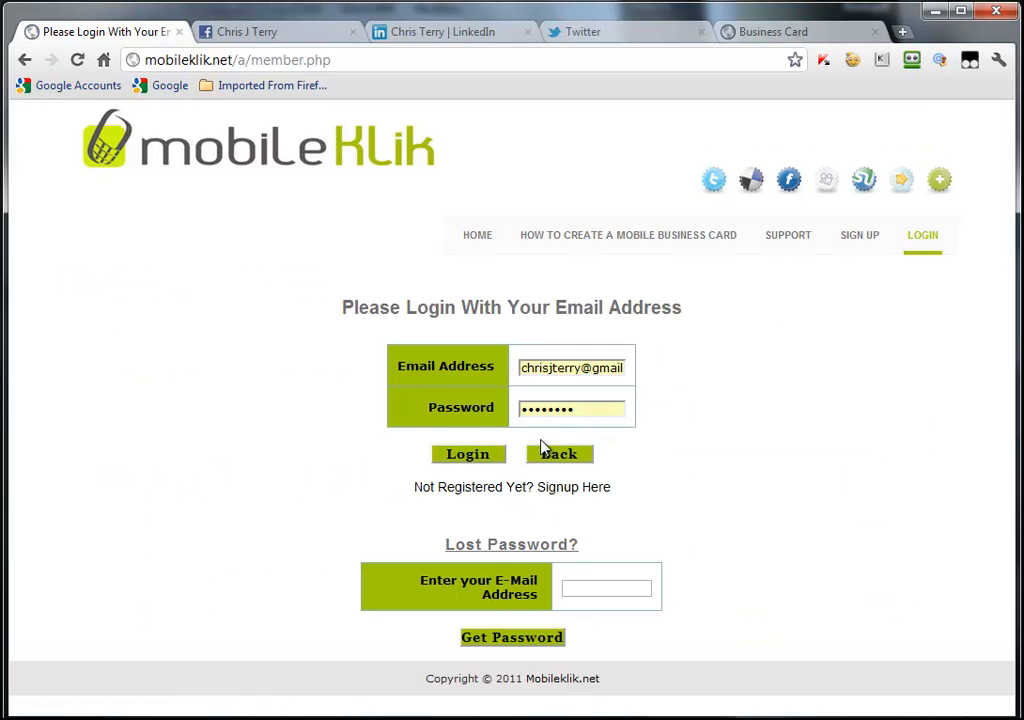
left_click(468, 454)
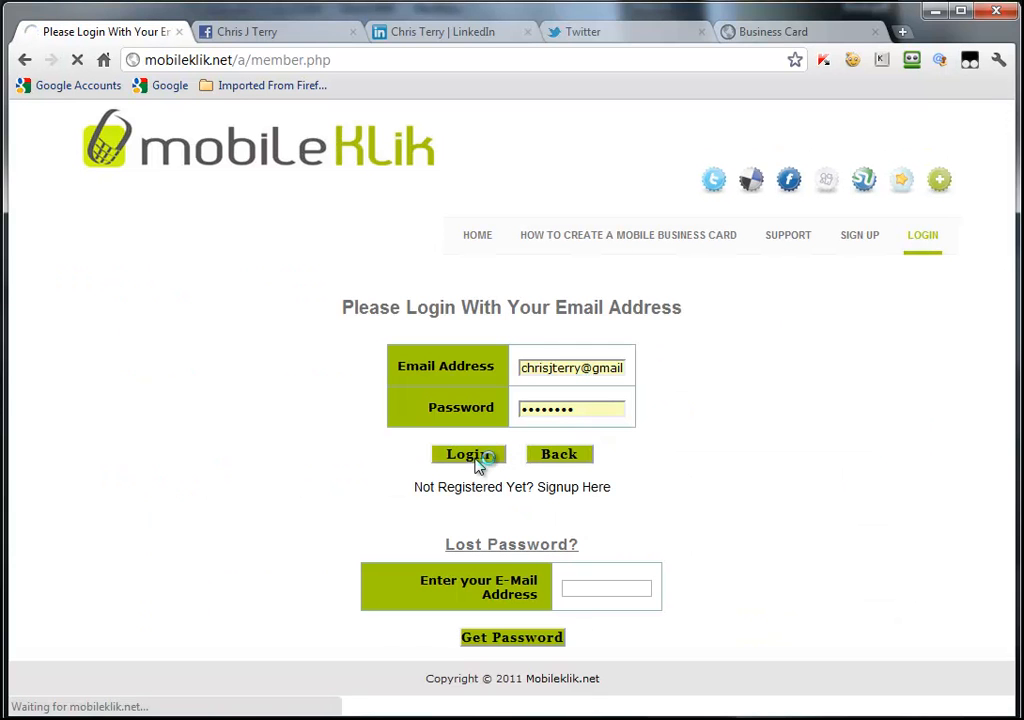
left_click(468, 454)
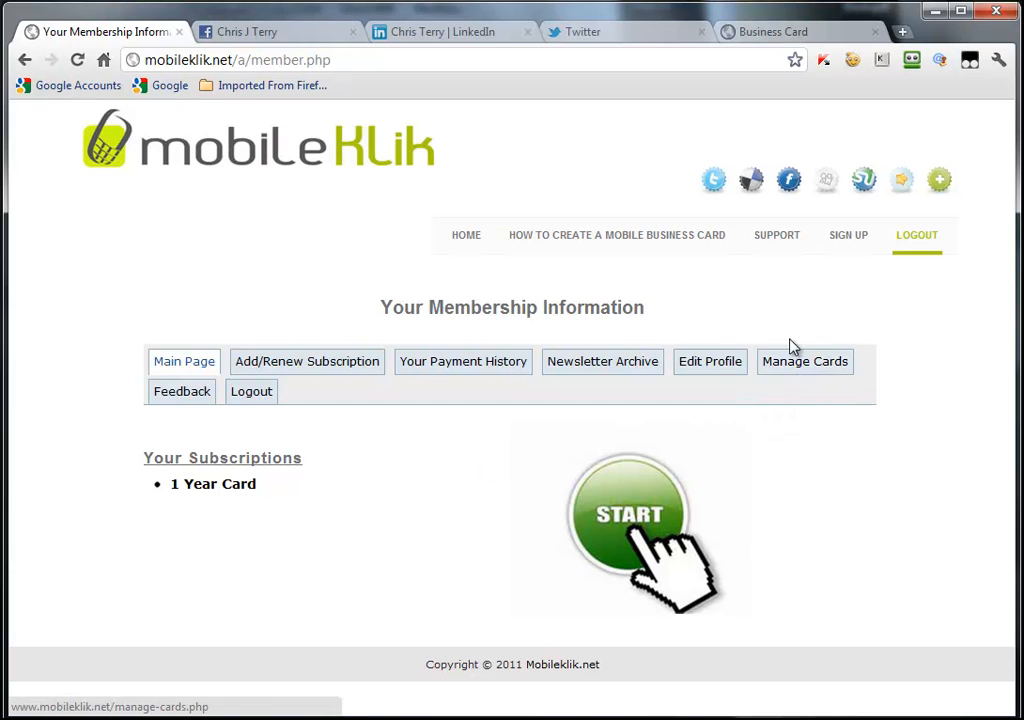
From Manage Cards, start editing the Gmail business card.
left_click(804, 360)
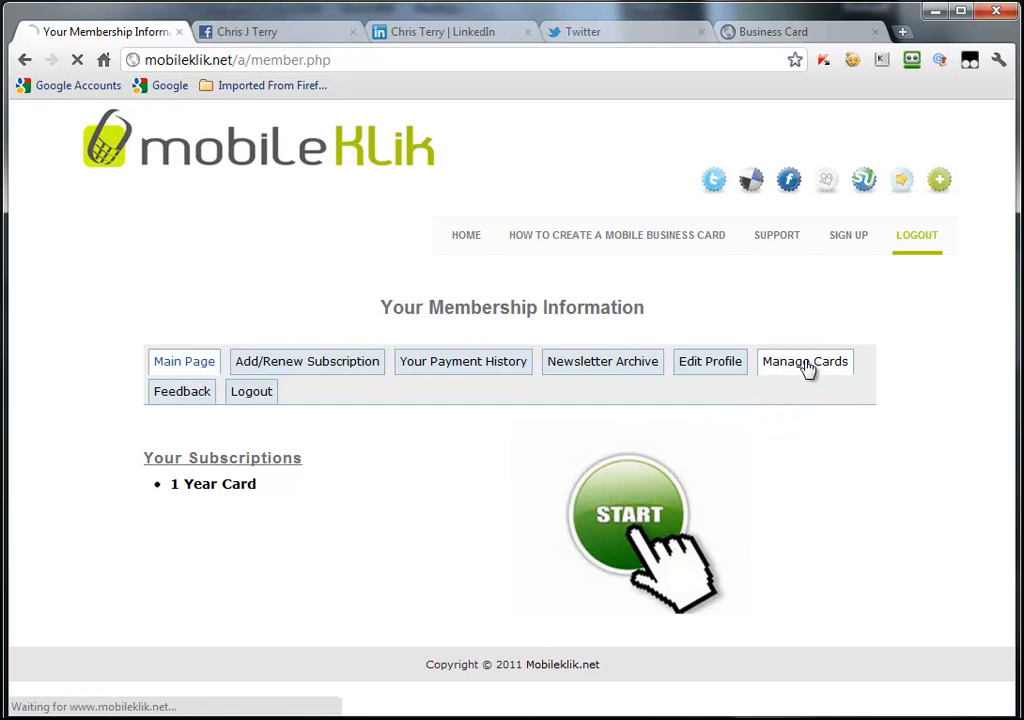
left_click(804, 360)
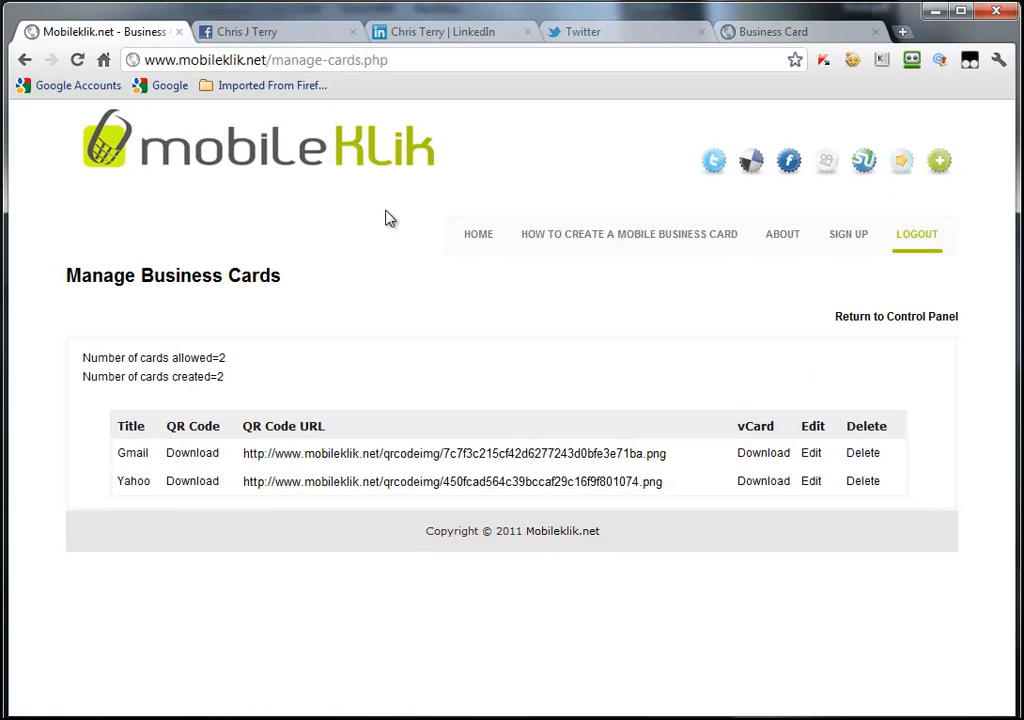
mouse_move(216, 512)
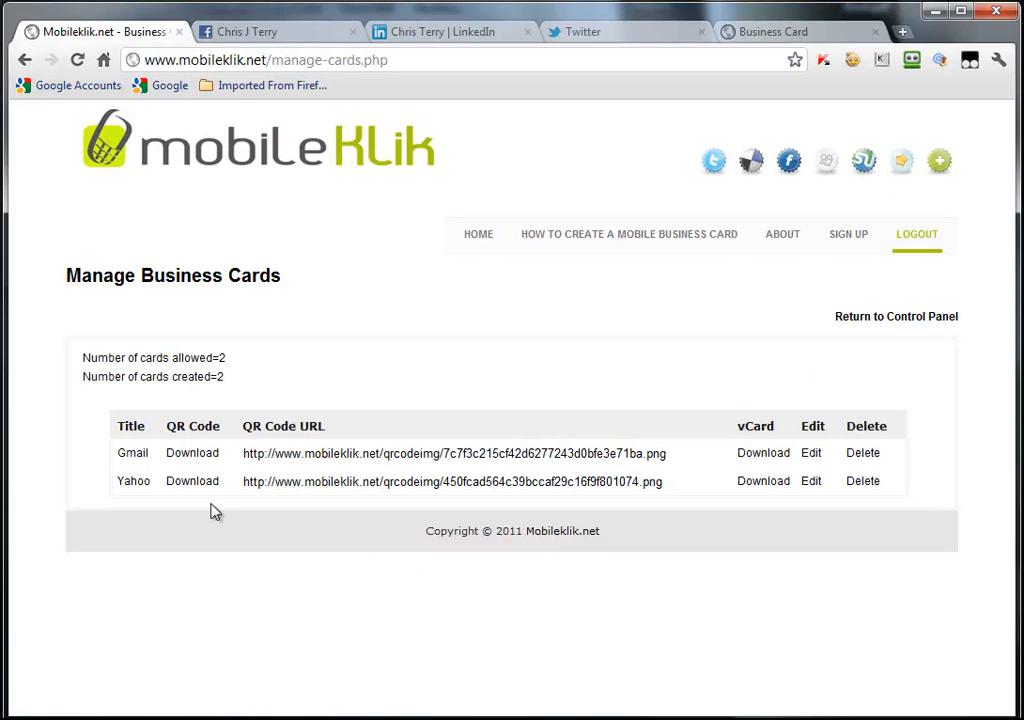
mouse_move(840, 366)
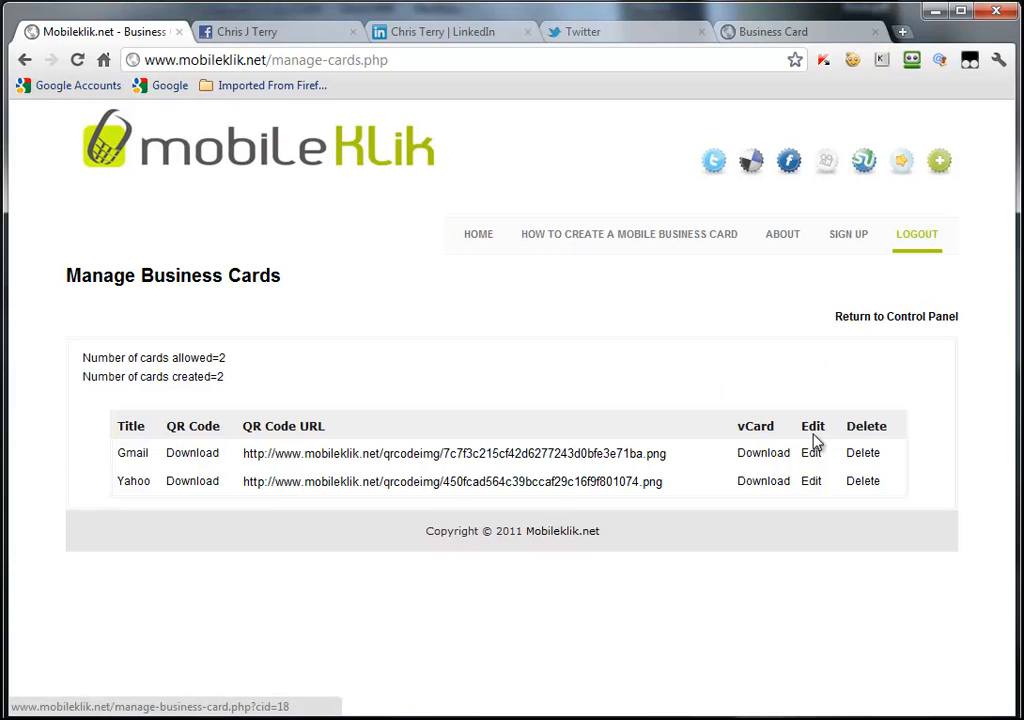
left_click(812, 452)
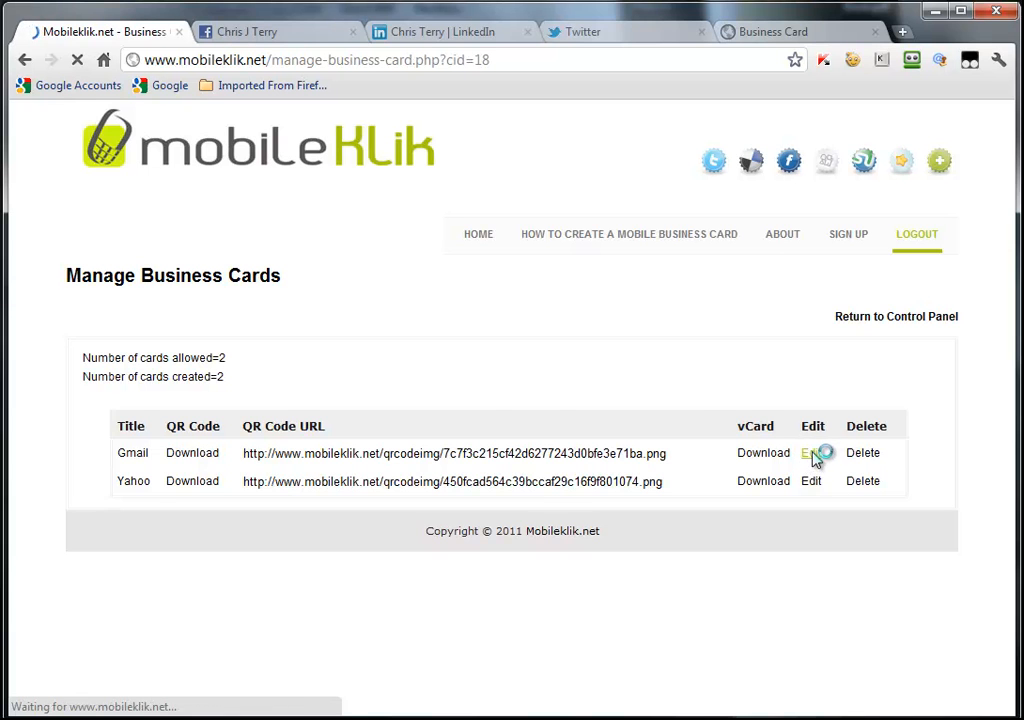
left_click(812, 452)
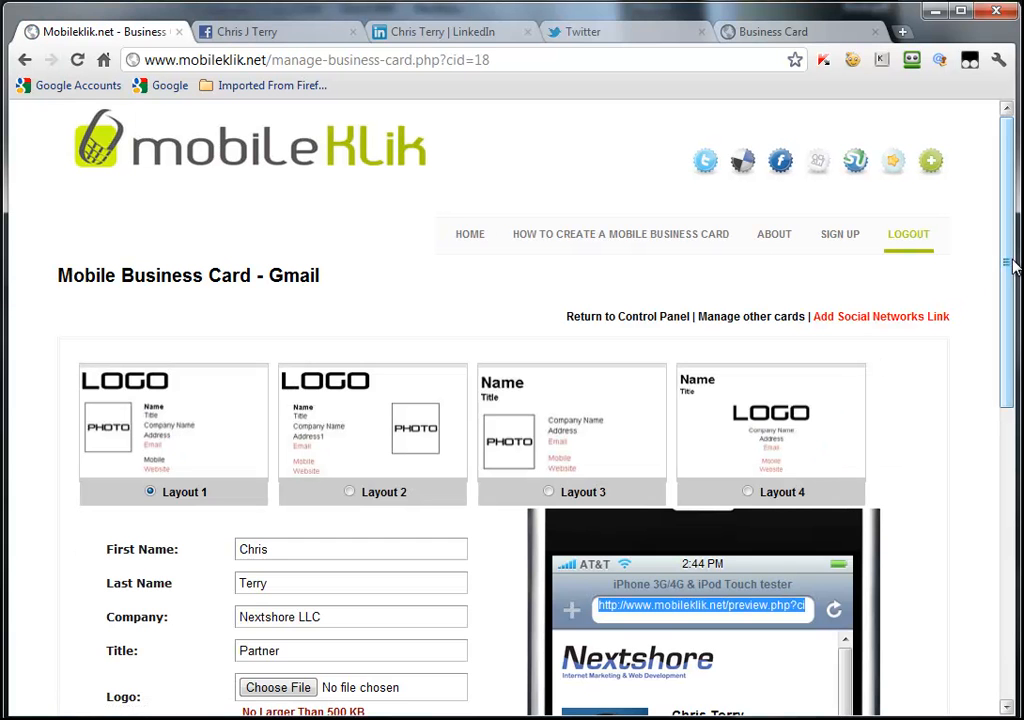
scroll("down", 3)
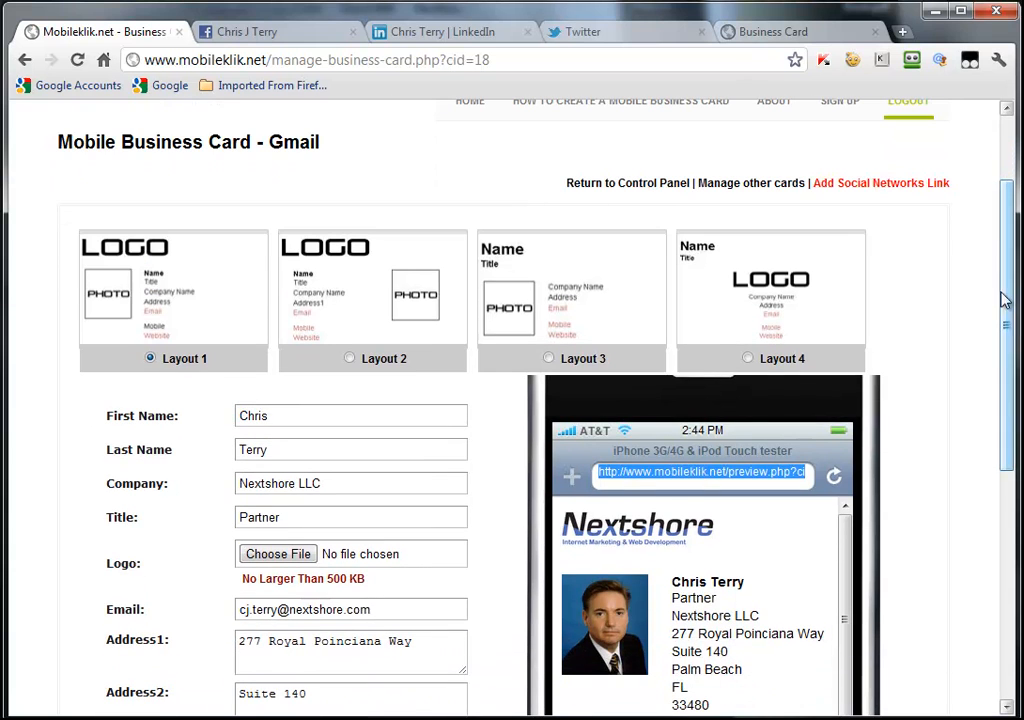
mouse_move(854, 200)
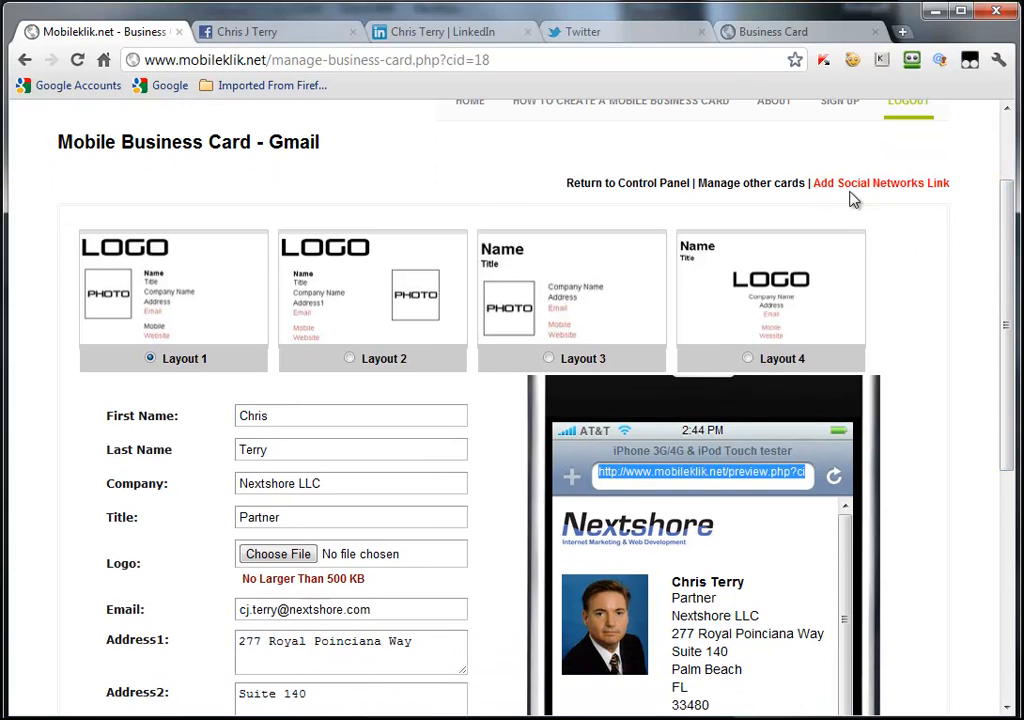
scroll("down", 3)
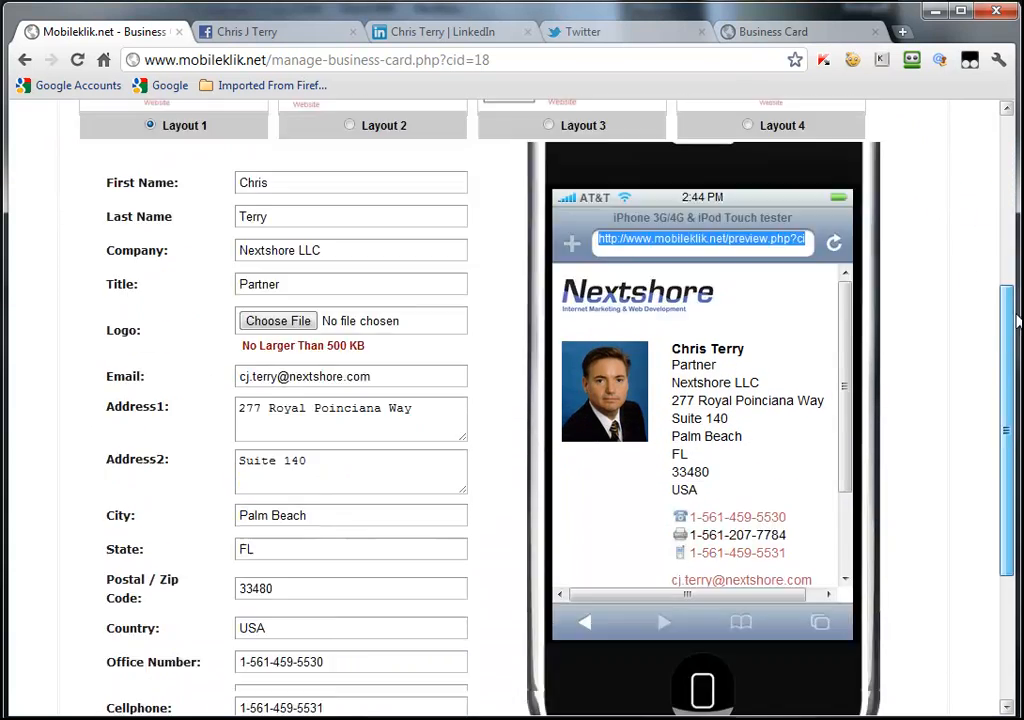
scroll("down", 3)
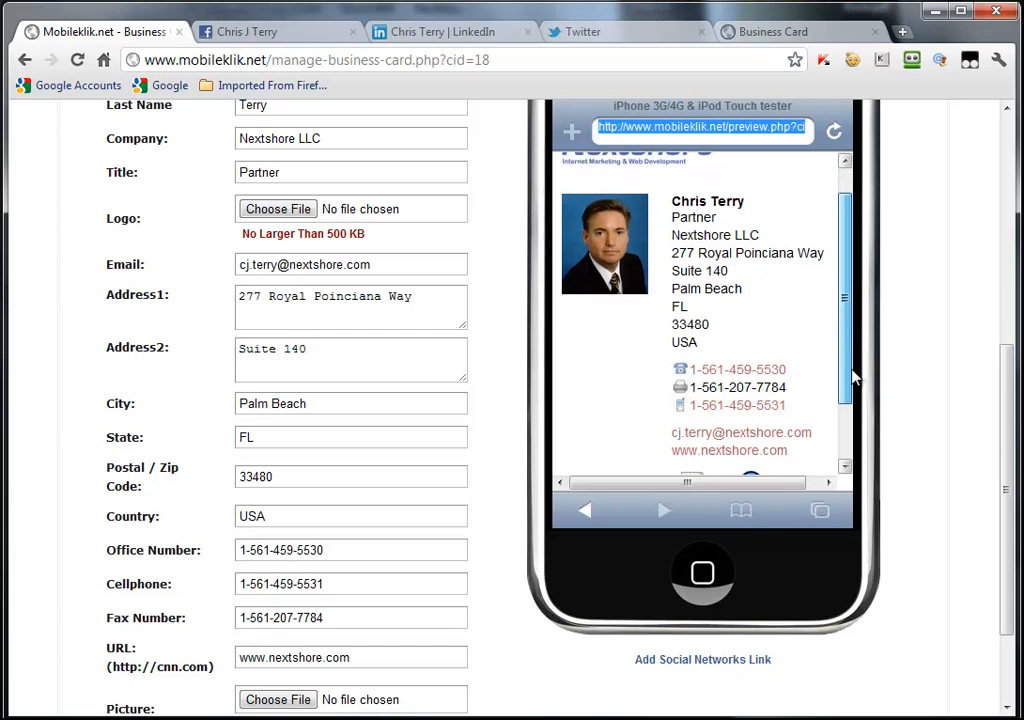
scroll("down", 3)
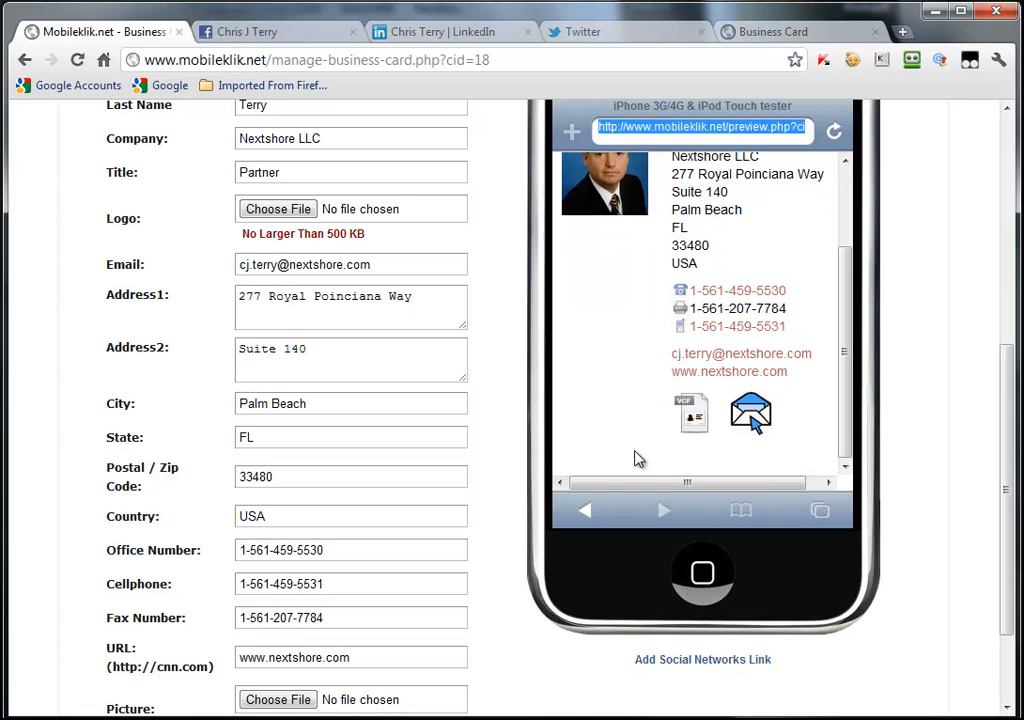
mouse_move(796, 460)
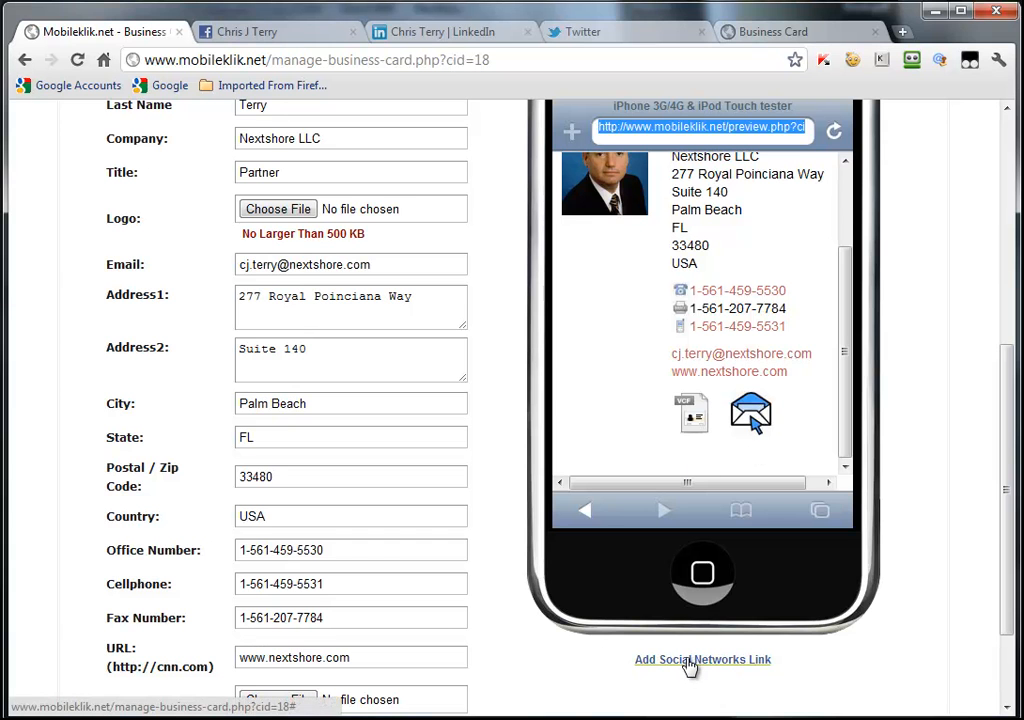
Bring up the Add Social Networks dialog from the phone preview.
left_click(702, 660)
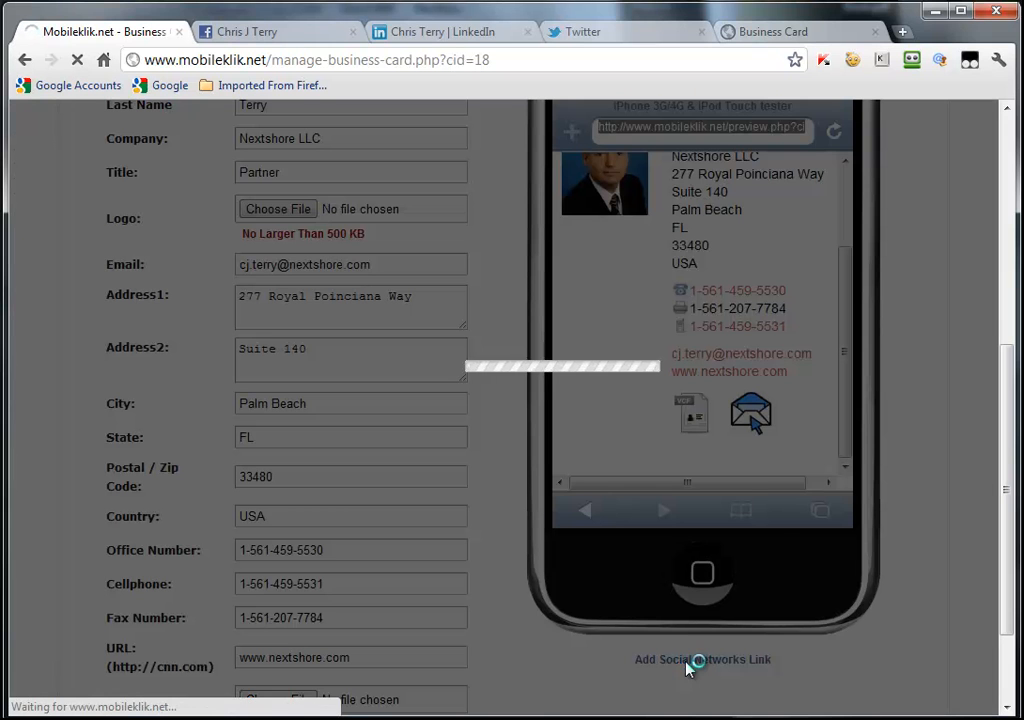
left_click(702, 660)
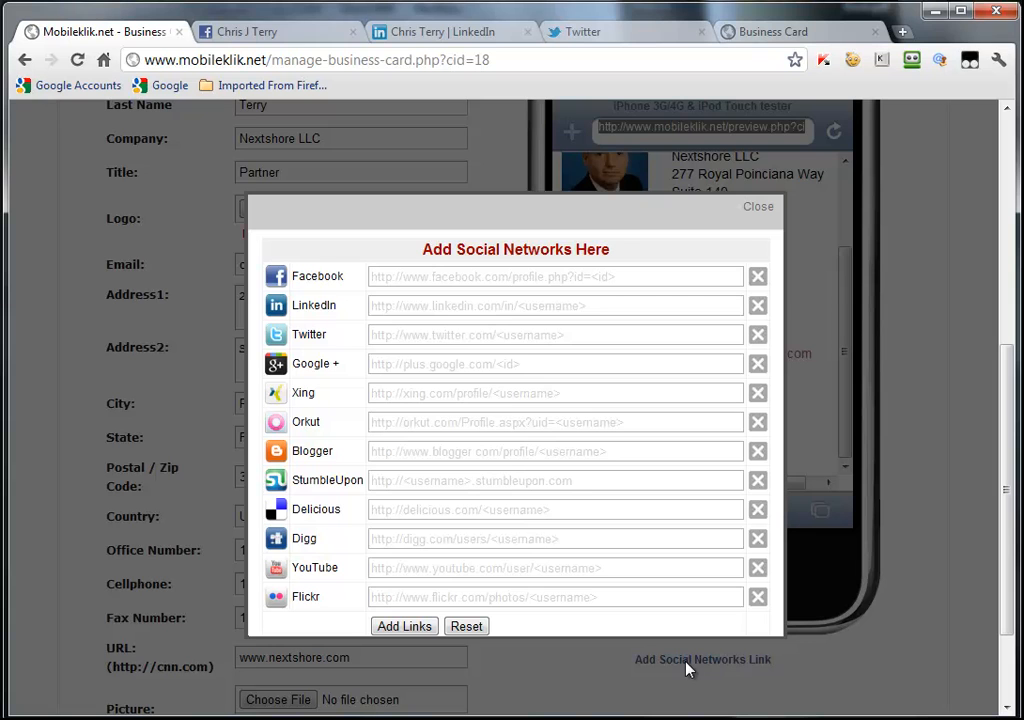
mouse_move(324, 272)
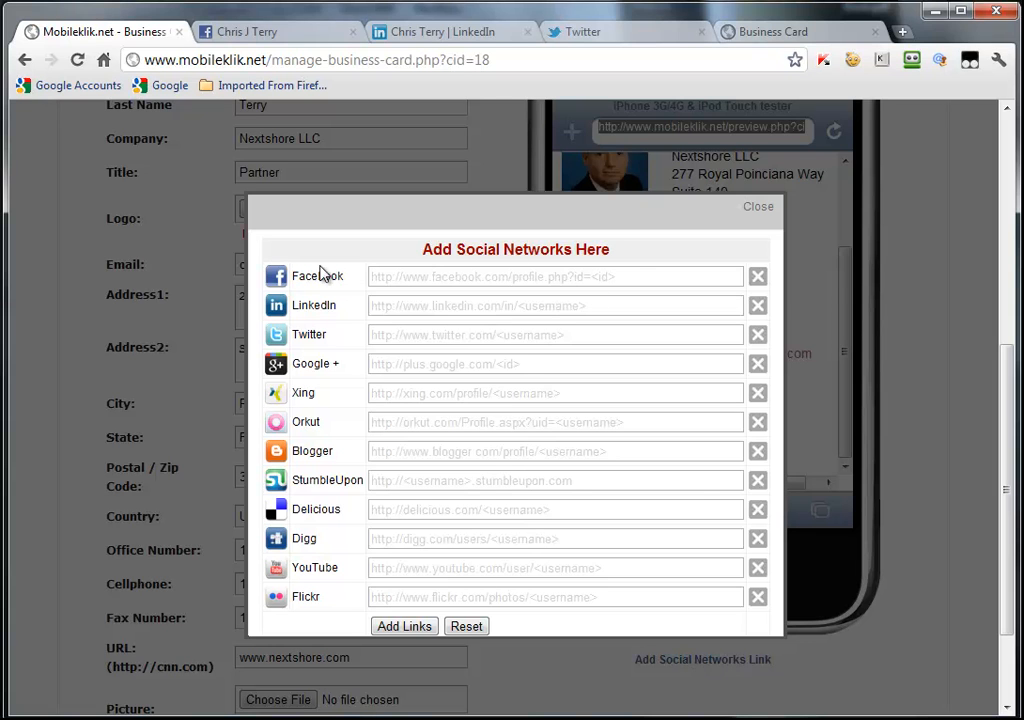
mouse_move(300, 272)
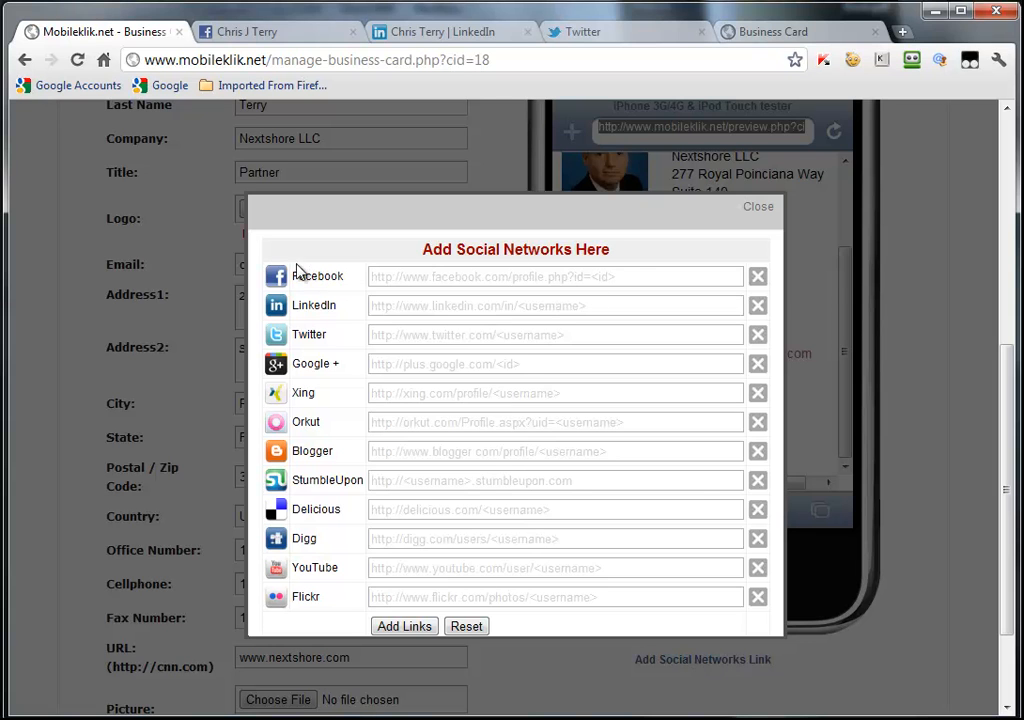
mouse_move(316, 428)
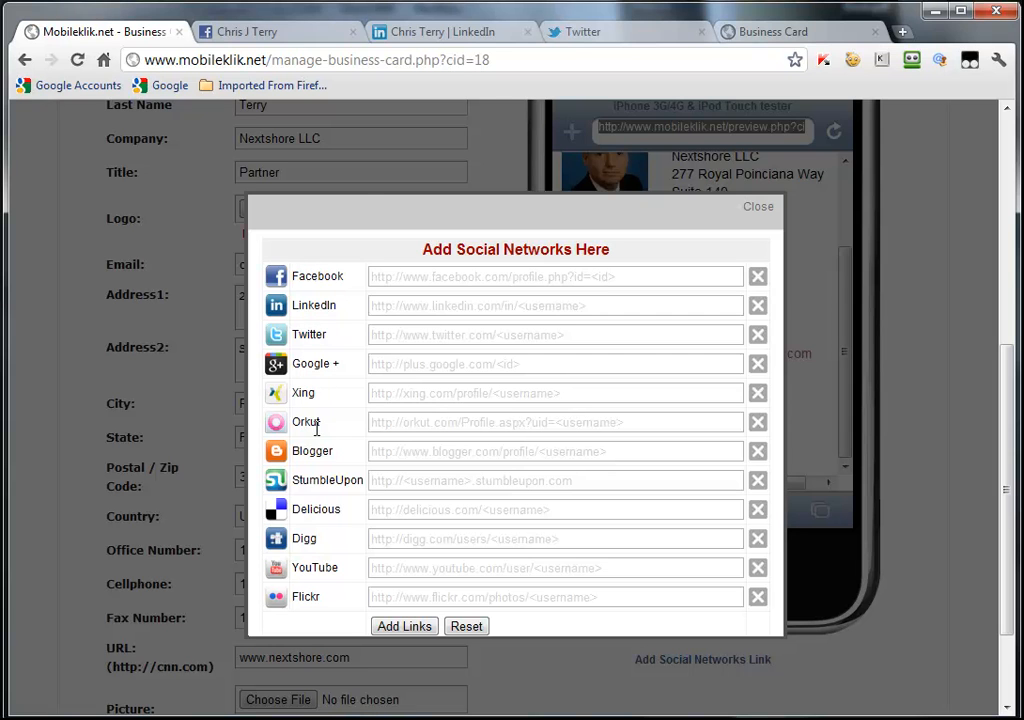
mouse_move(348, 308)
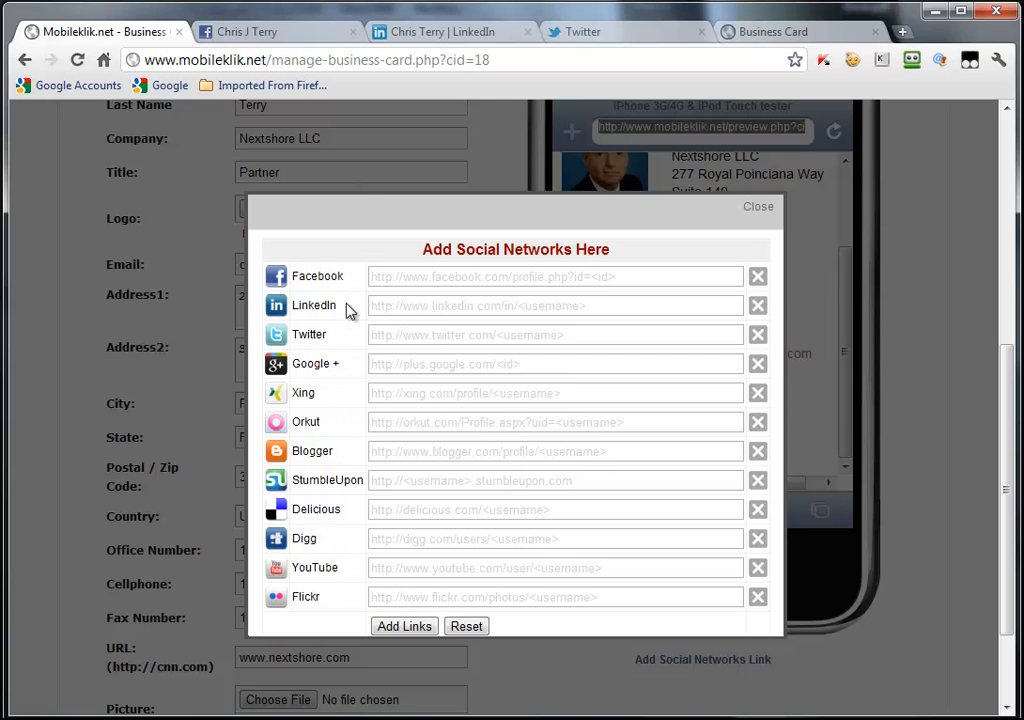
mouse_move(350, 272)
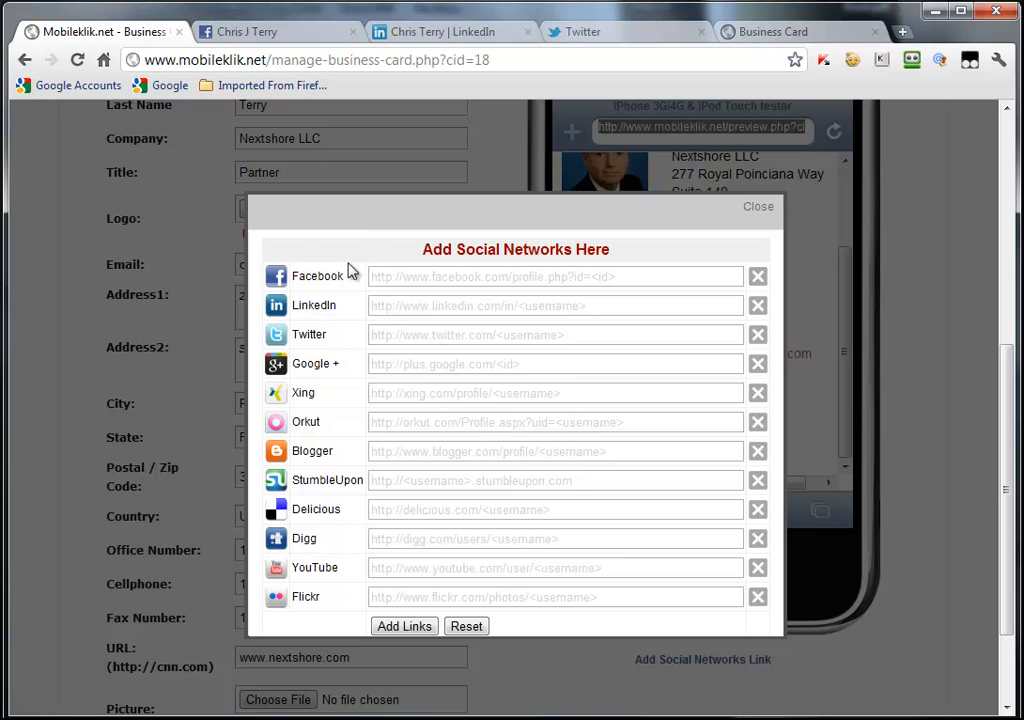
mouse_move(282, 50)
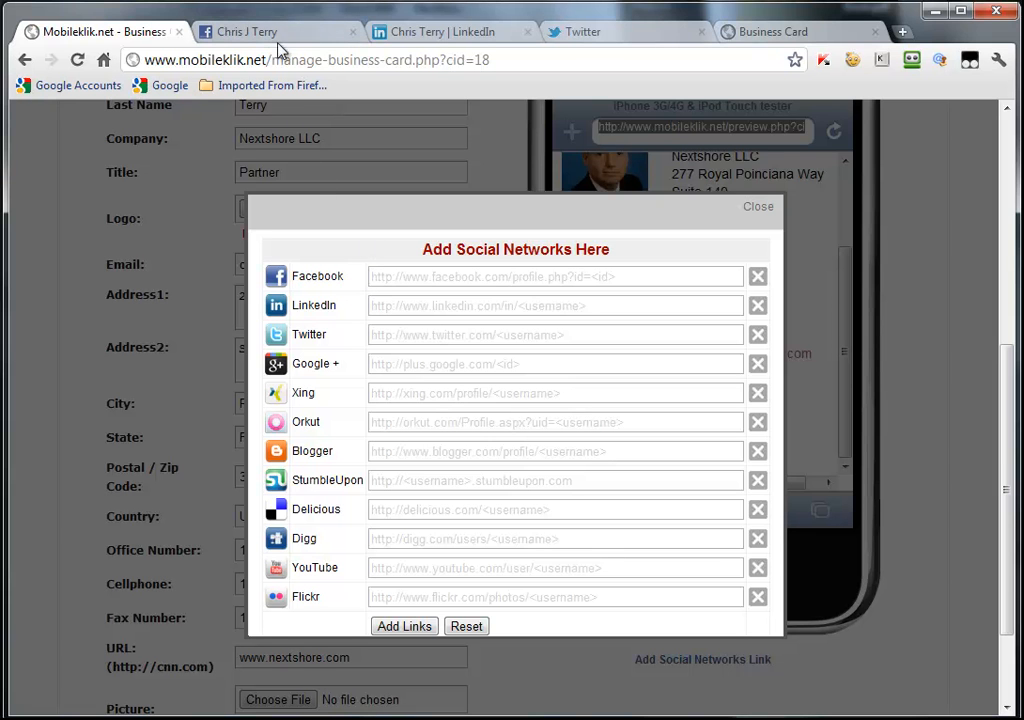
Copy the Facebook profile URL and paste it into the card's Facebook link field.
left_click(276, 32)
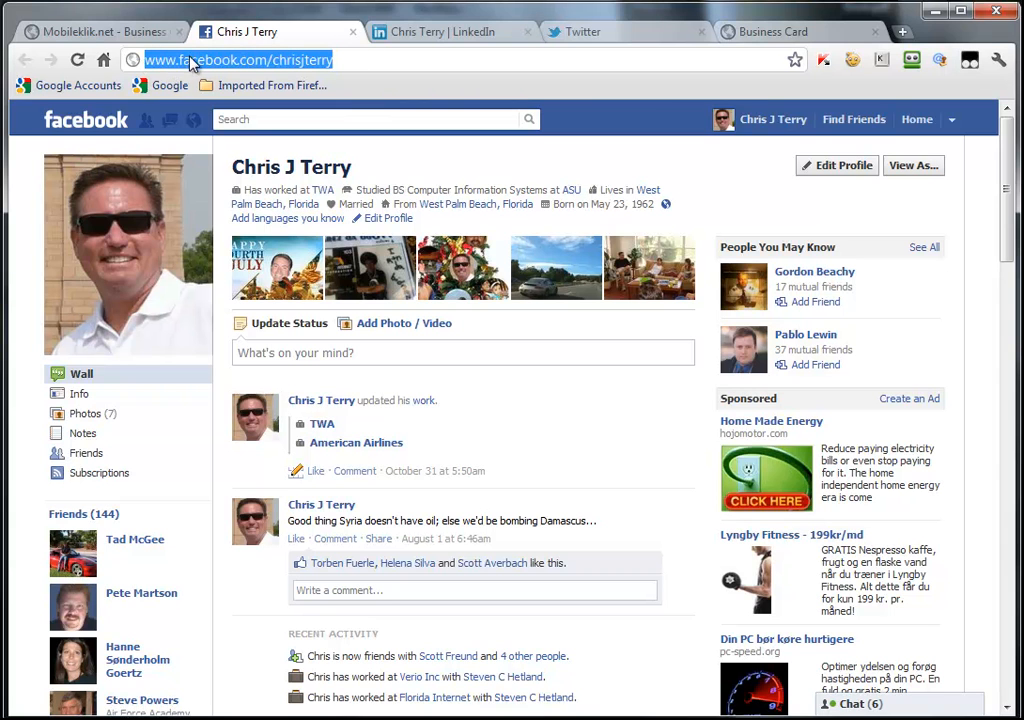
right_click(240, 60)
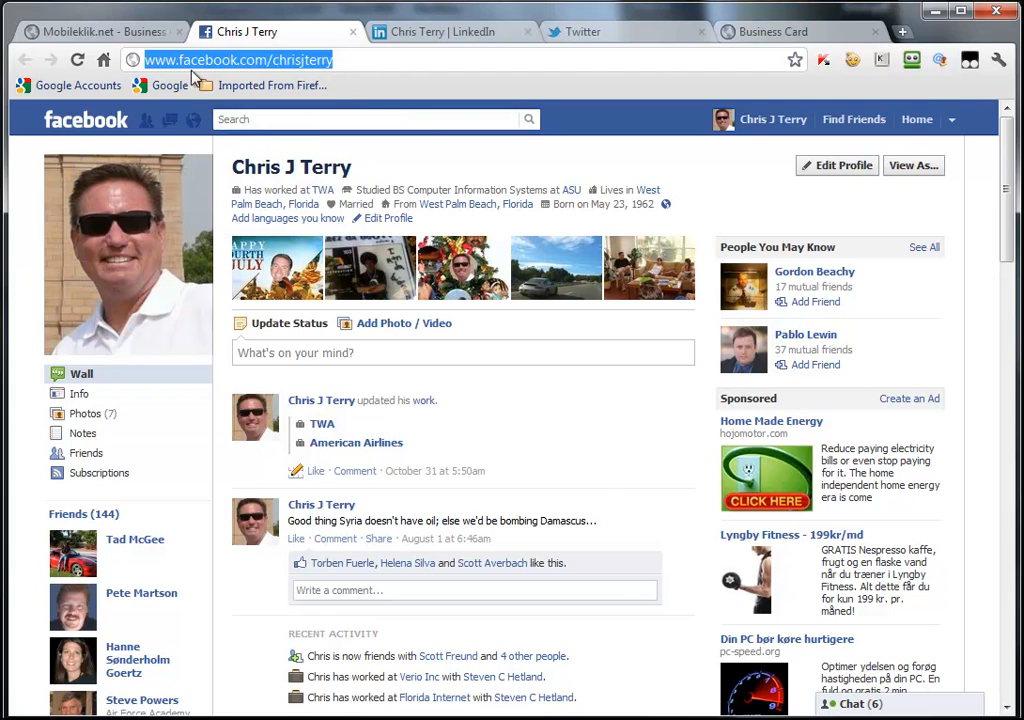
left_click(100, 32)
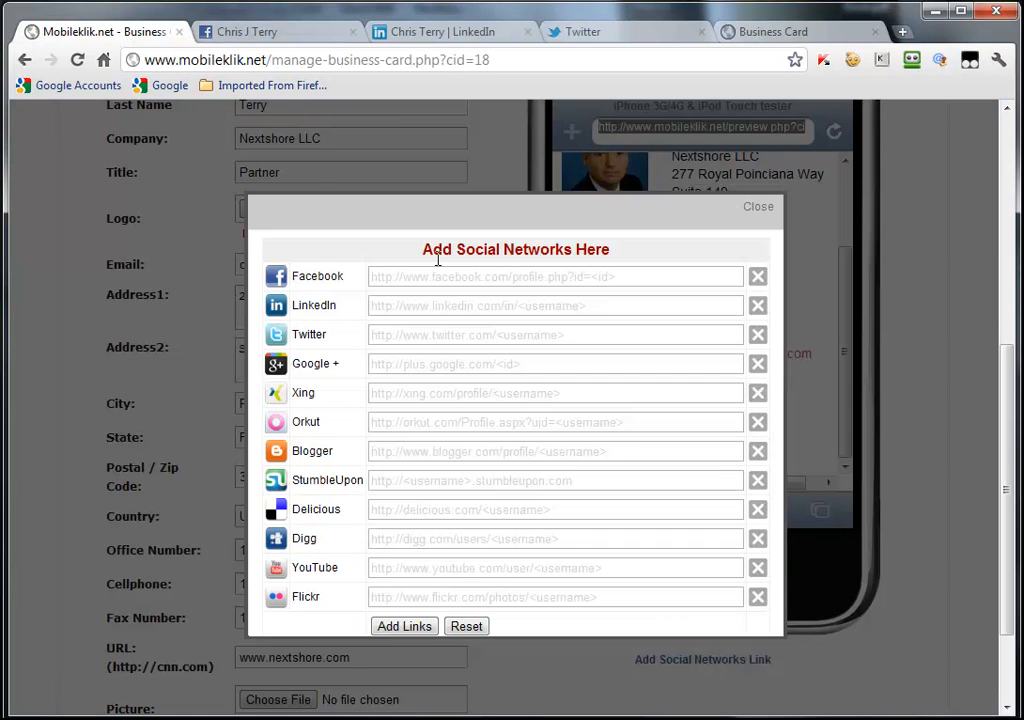
left_click(556, 276)
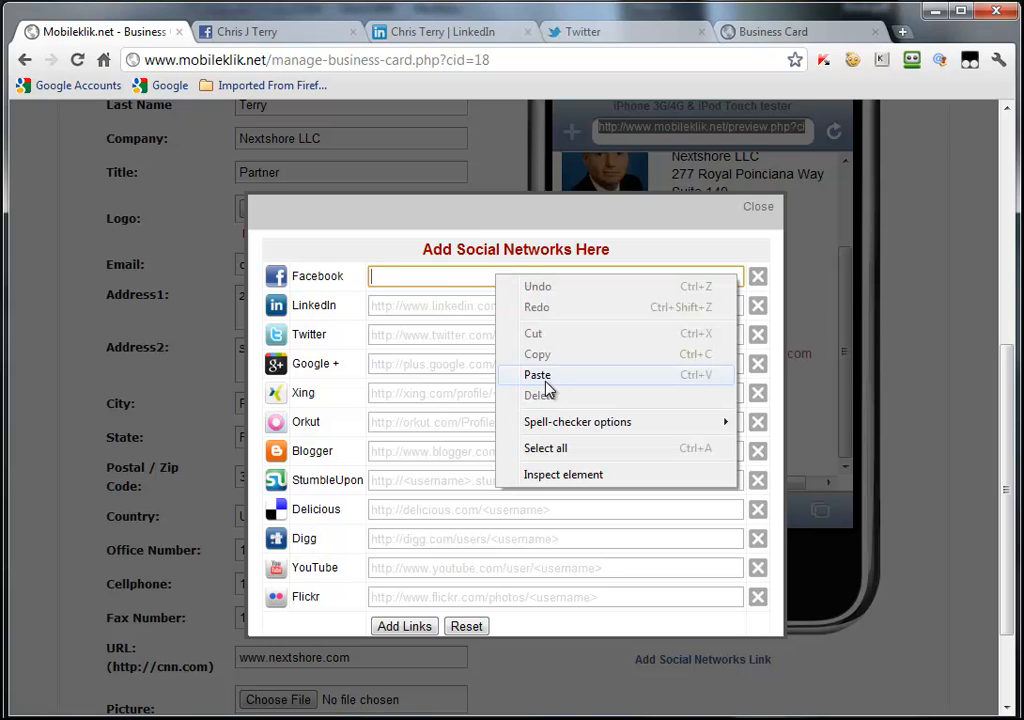
left_click(536, 374)
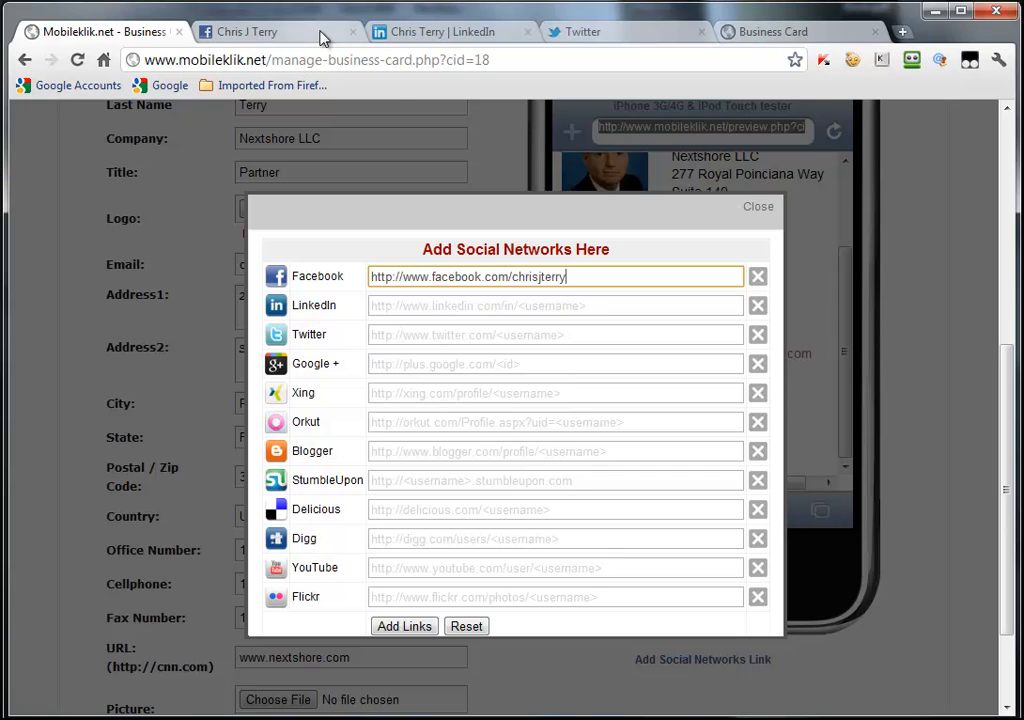
left_click(450, 32)
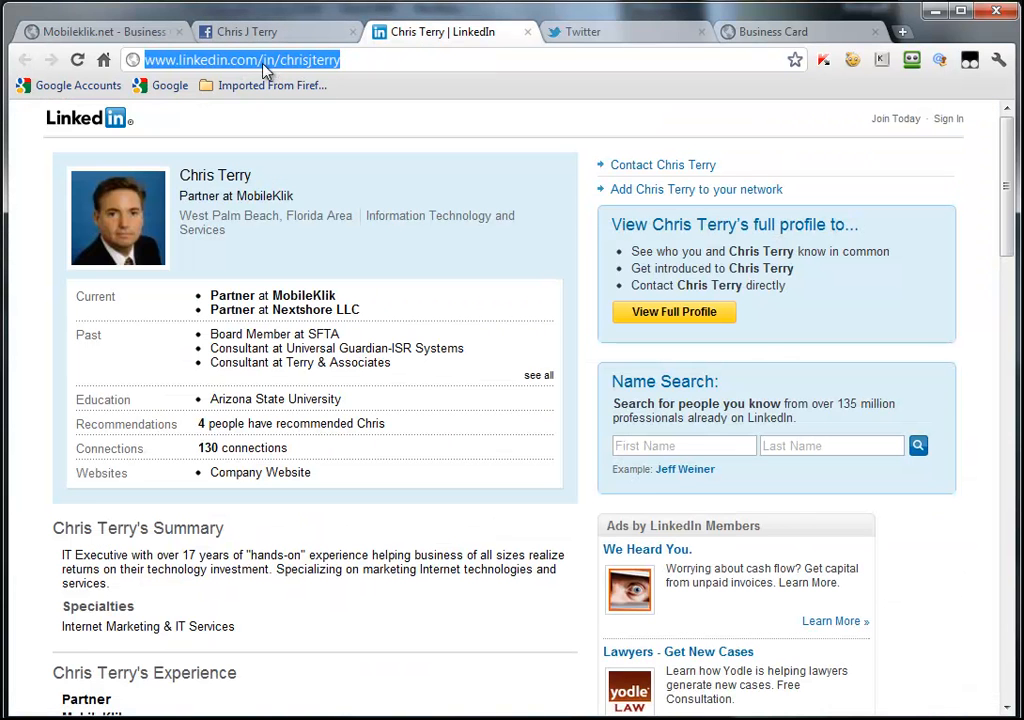
Copy the LinkedIn profile URL and paste it into the card's LinkedIn link field.
right_click(240, 60)
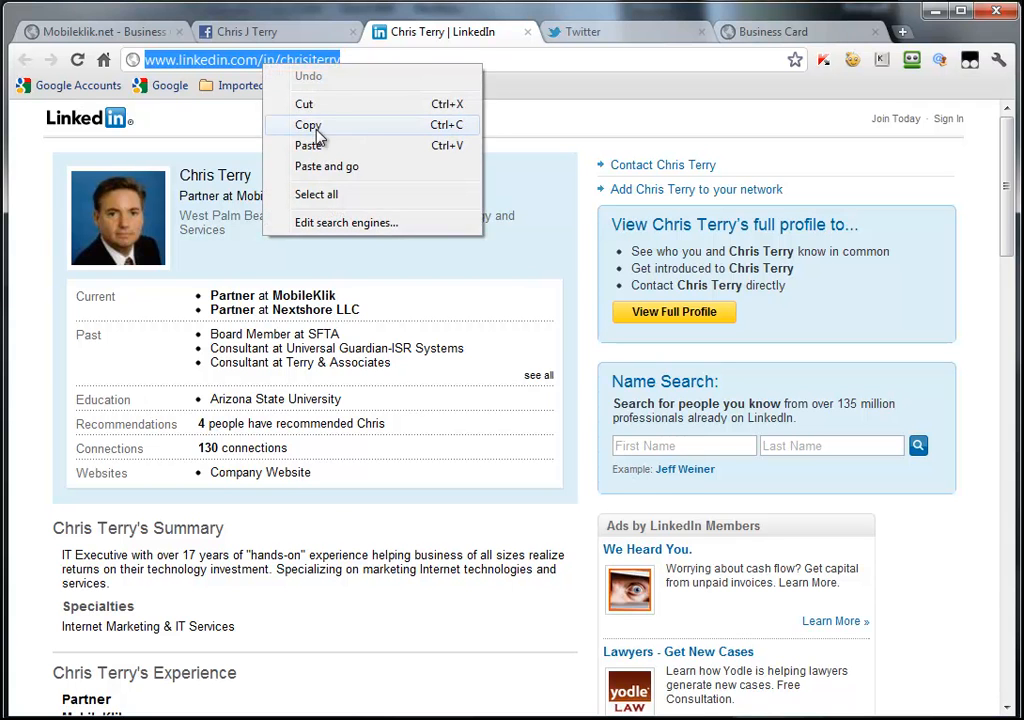
left_click(100, 32)
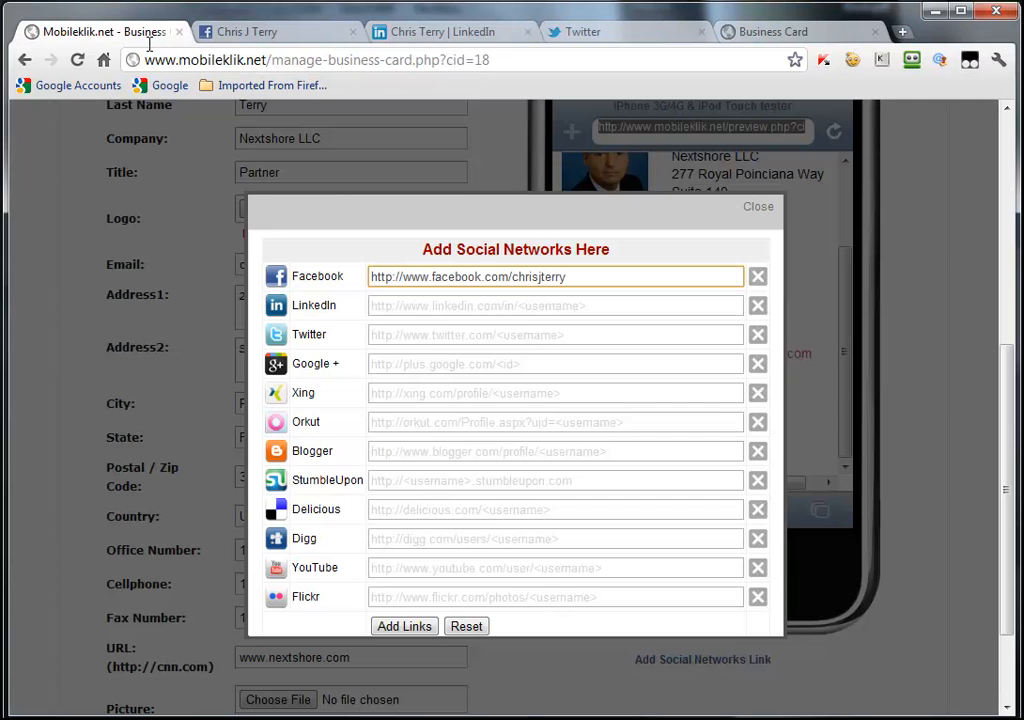
left_click(556, 304)
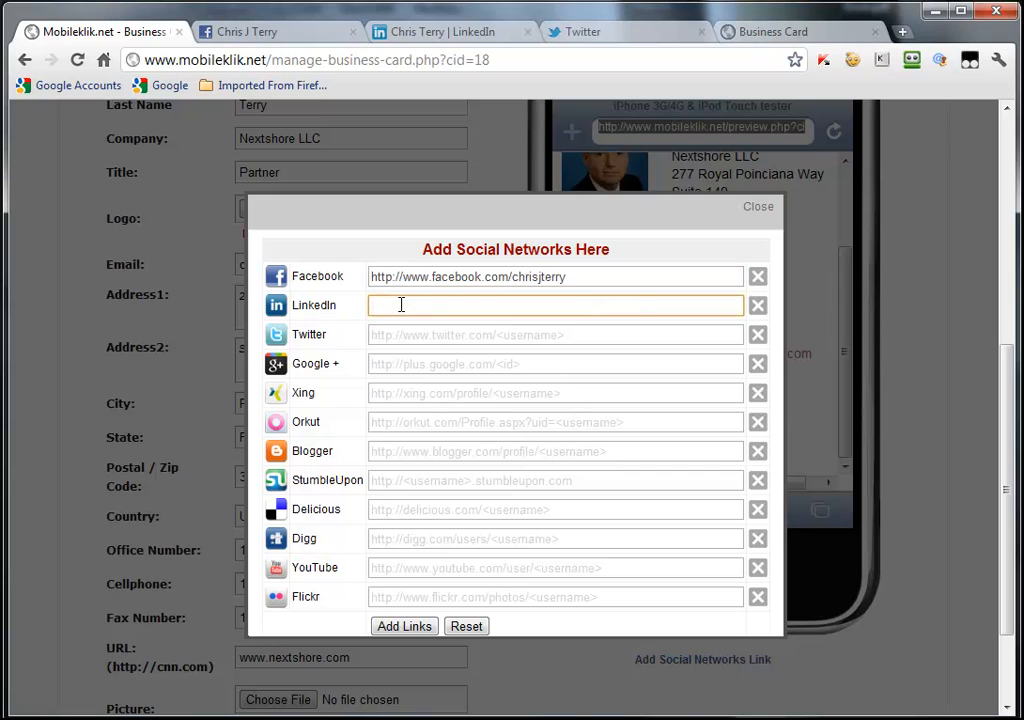
right_click(400, 304)
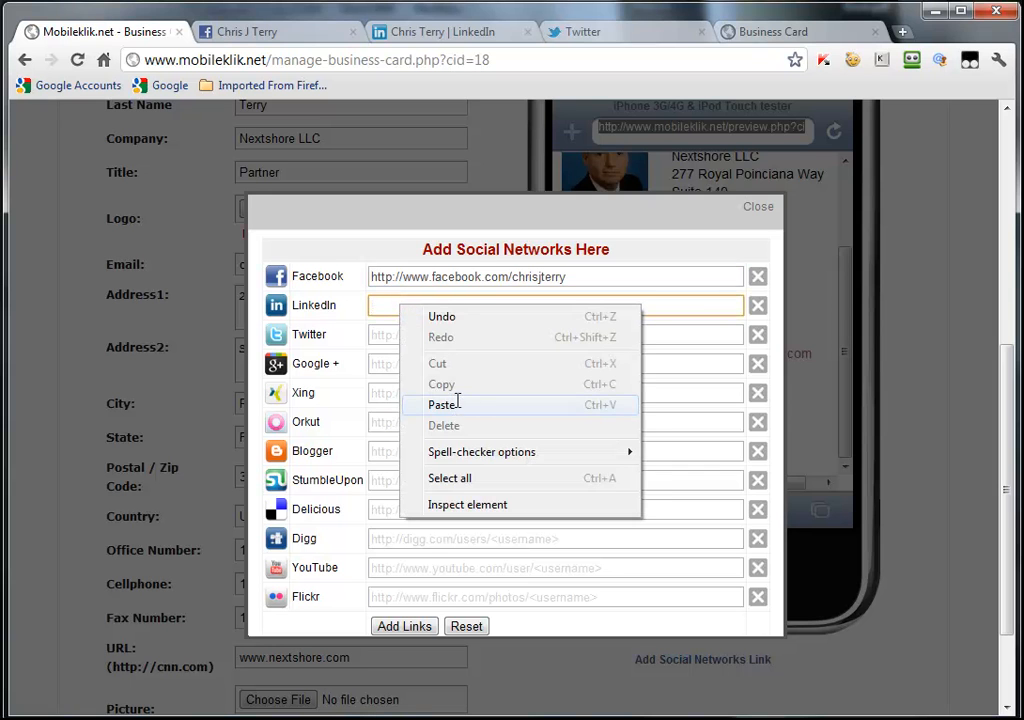
left_click(444, 404)
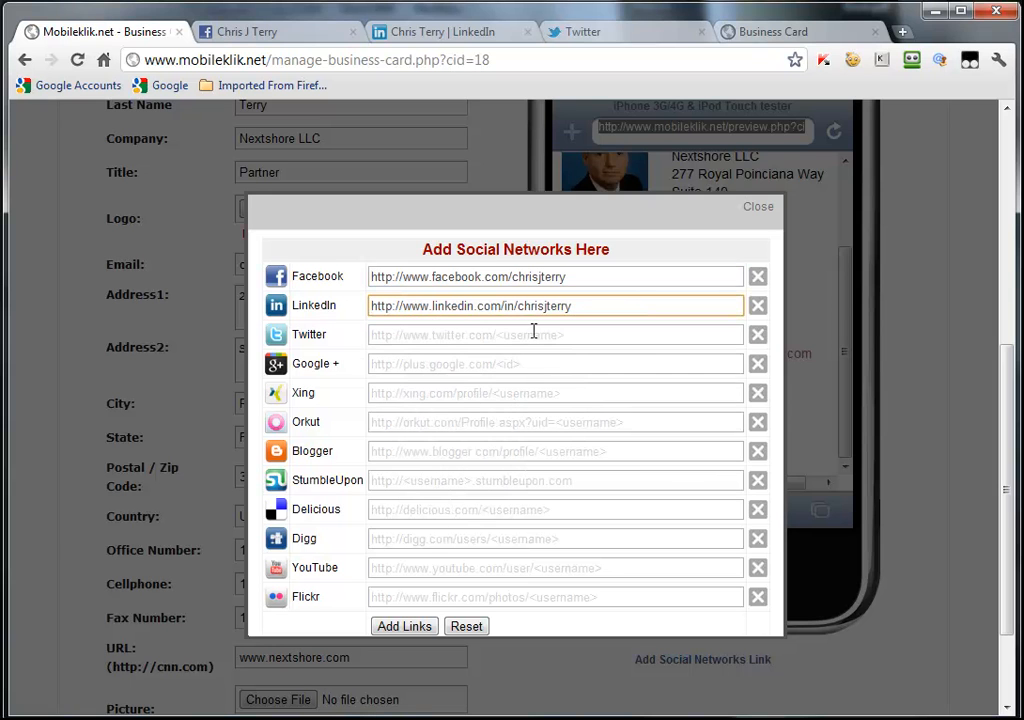
mouse_move(516, 312)
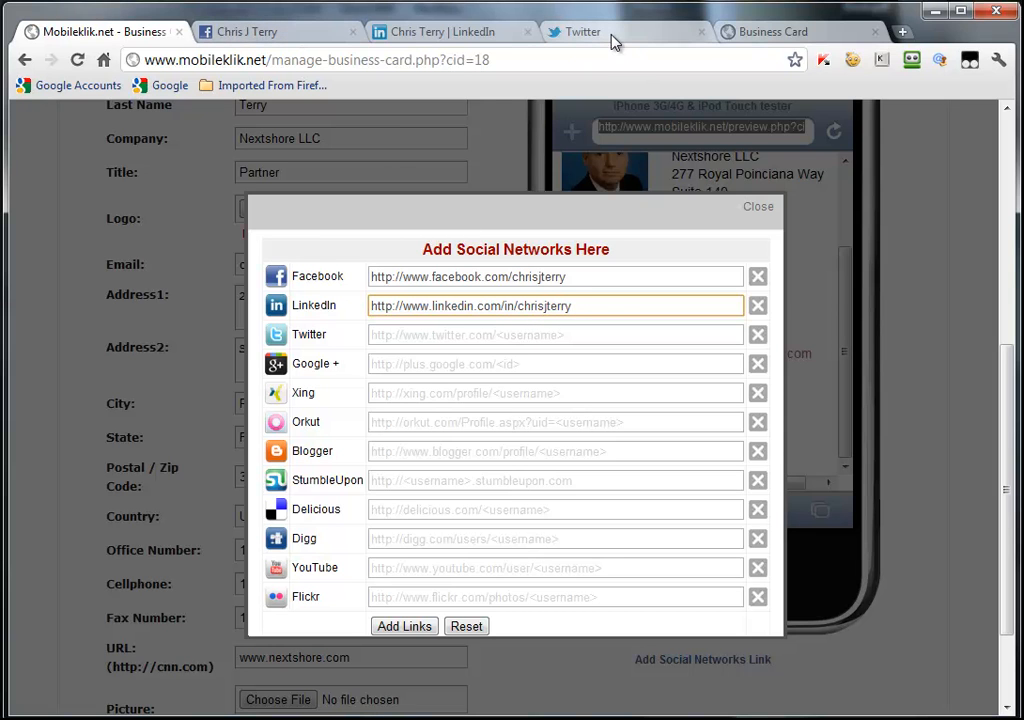
left_click(584, 32)
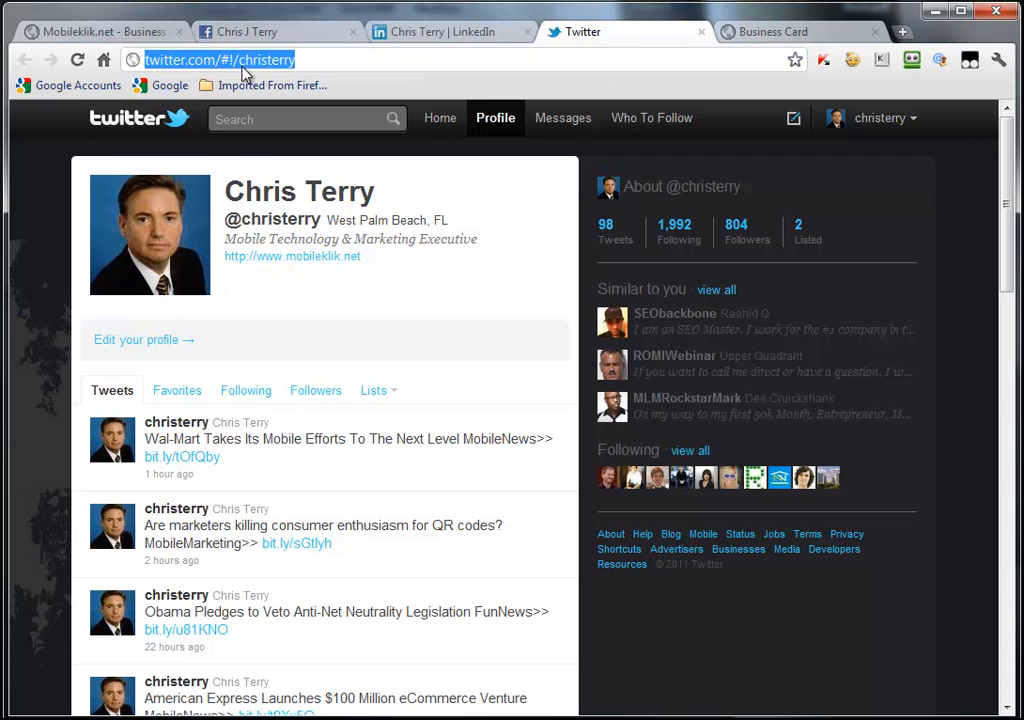
mouse_move(192, 68)
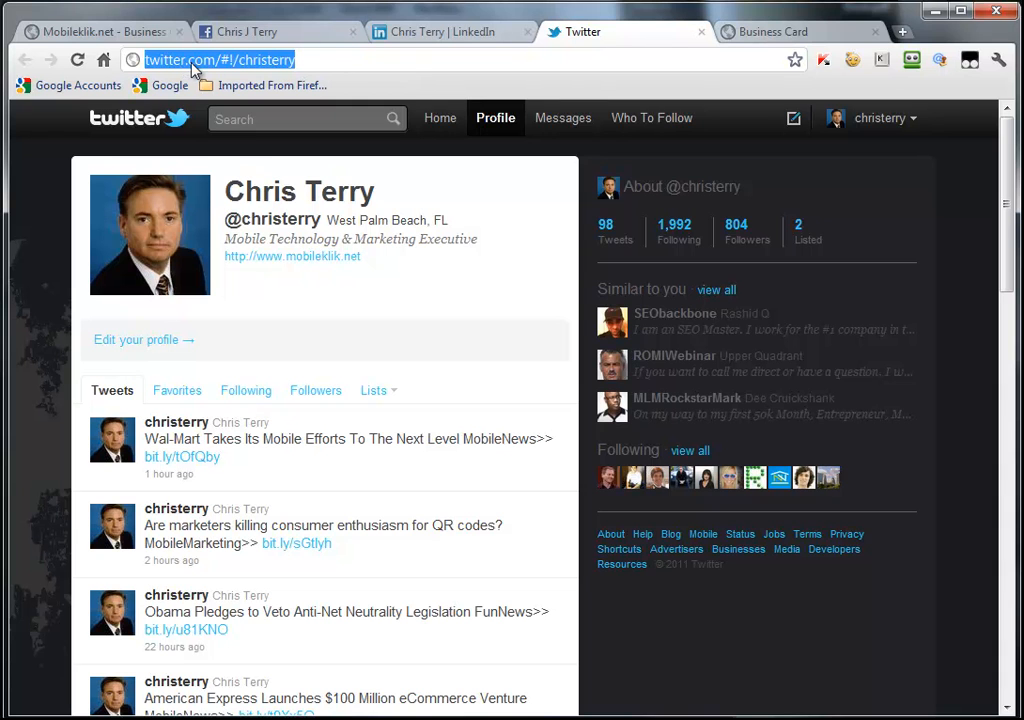
right_click(218, 60)
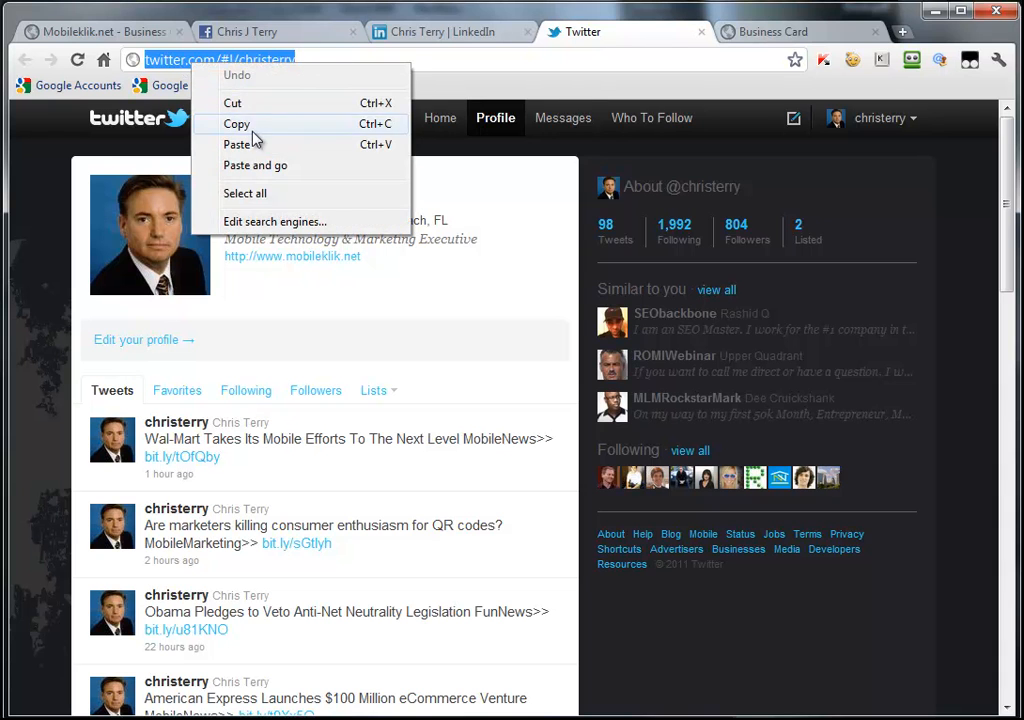
left_click(96, 32)
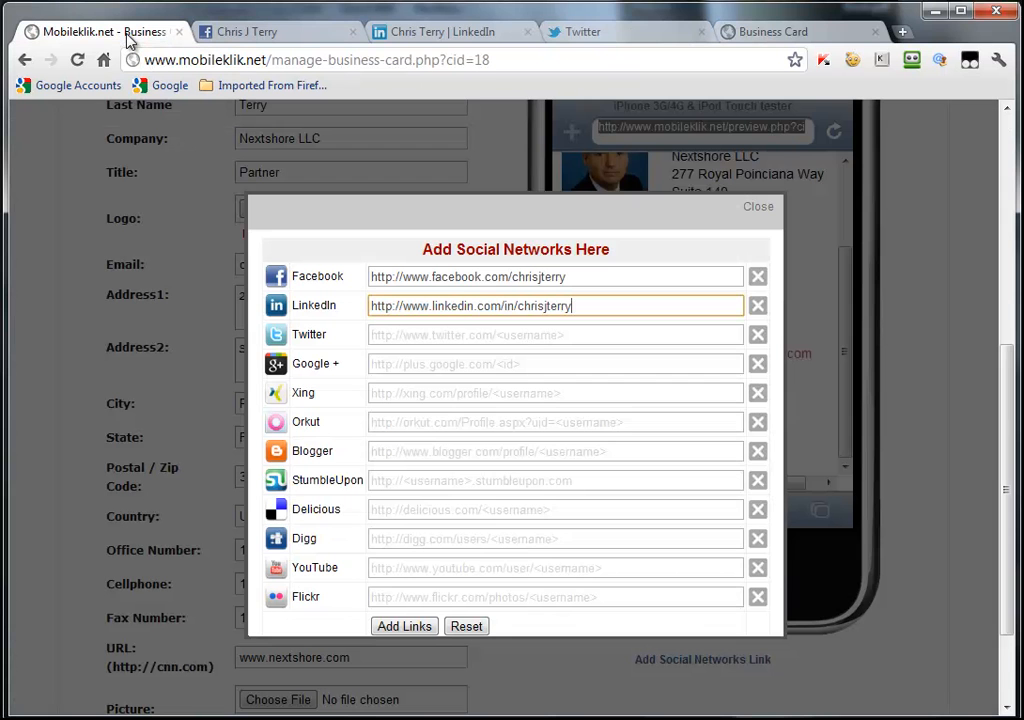
left_click(556, 334)
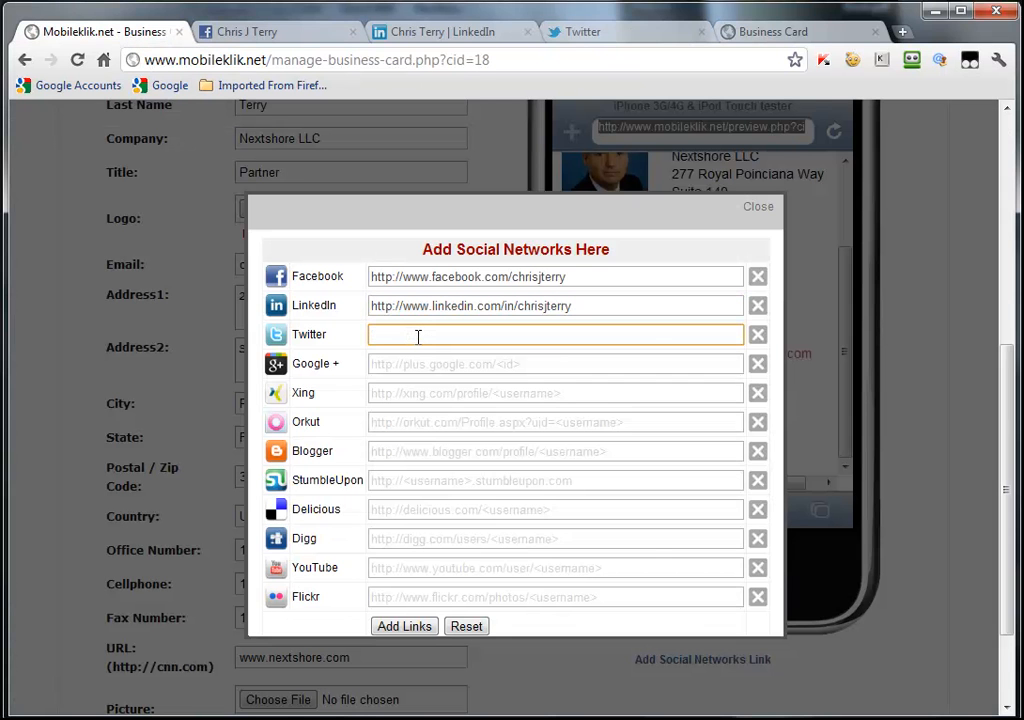
type("http://twitter.com/#!/christerry")
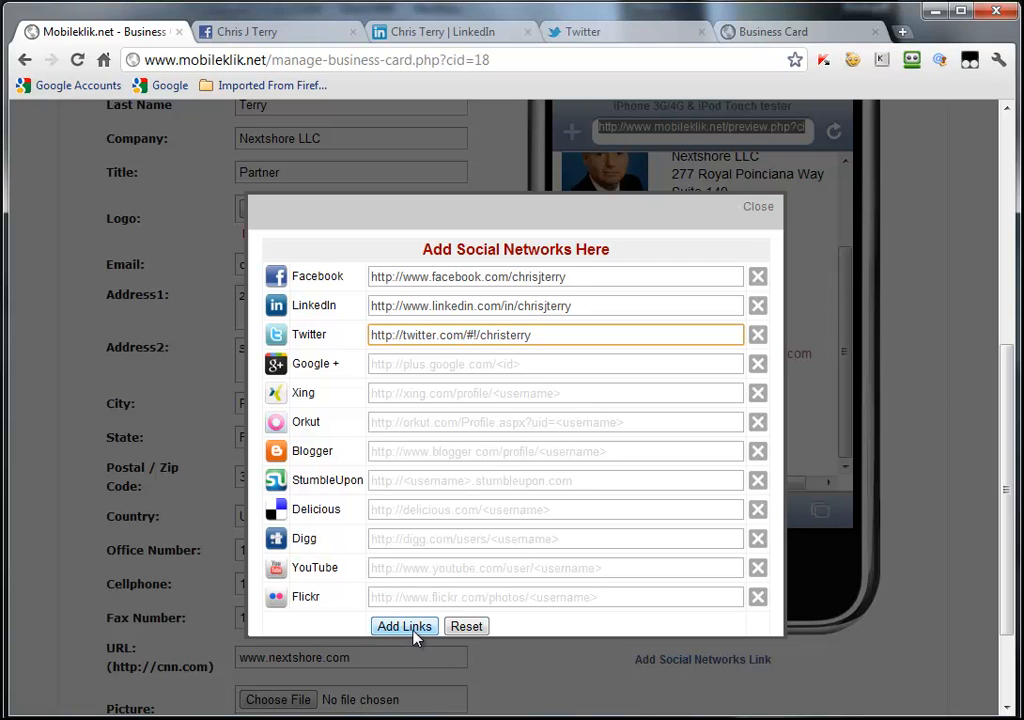
Add the three social profile links to the business card with Add Links.
left_click(404, 626)
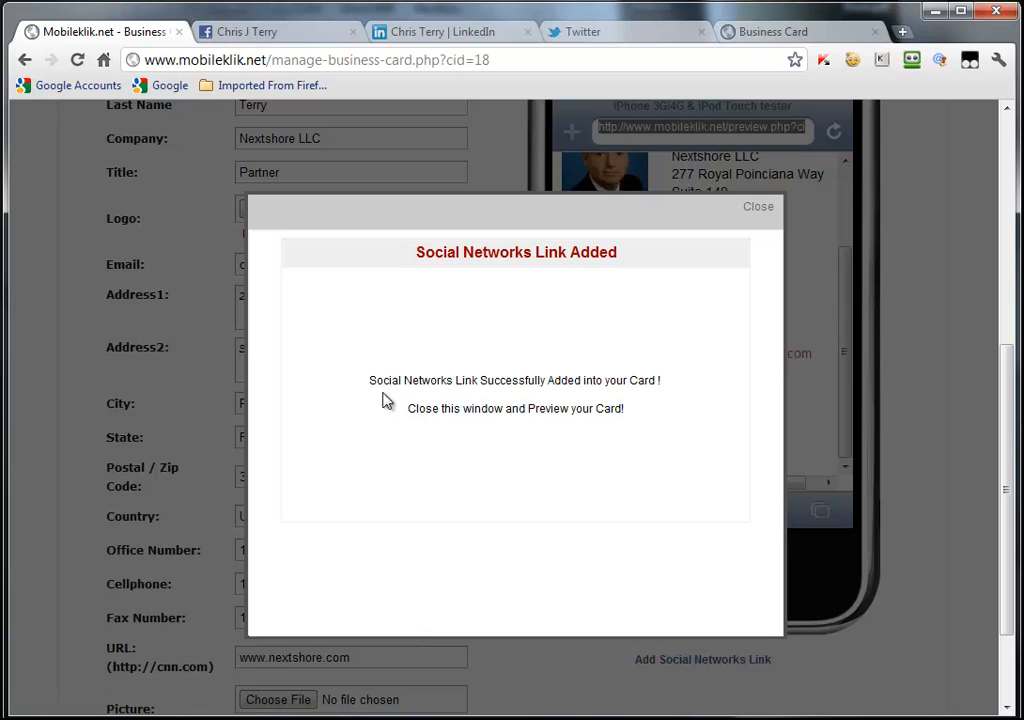
mouse_move(632, 384)
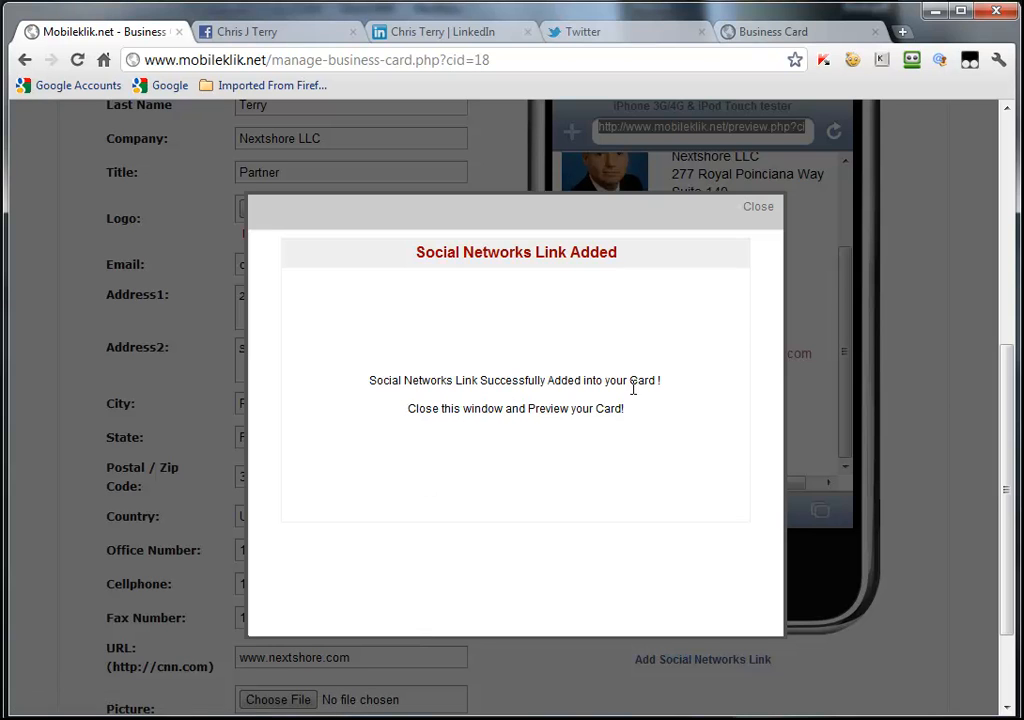
mouse_move(720, 318)
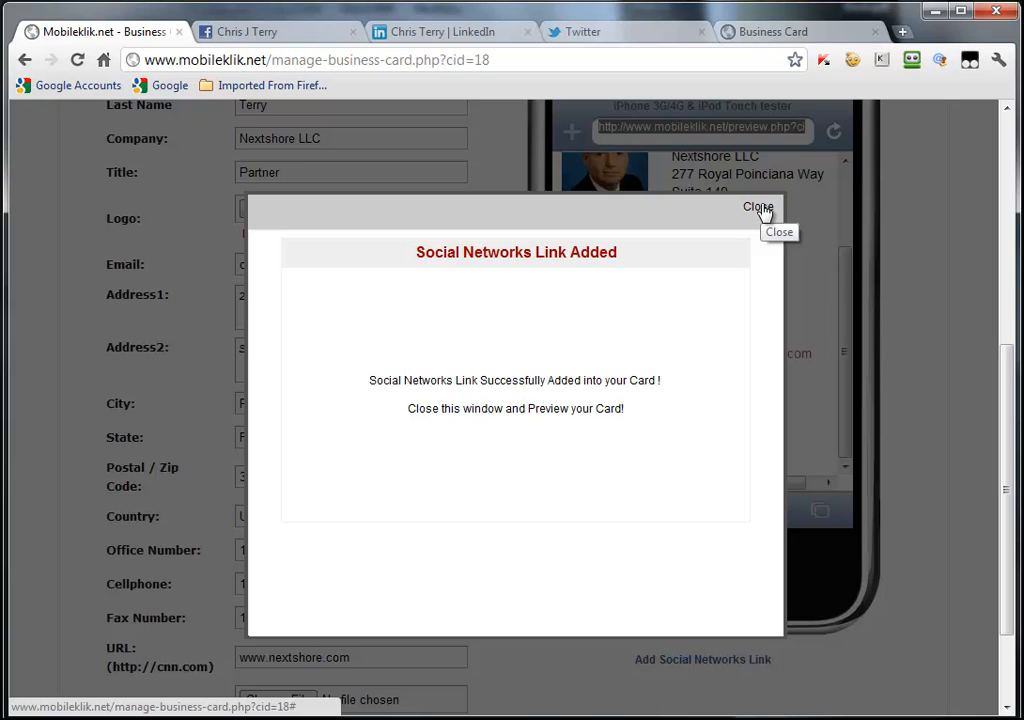
Close the confirmation and refresh the phone preview to show the Facebook, LinkedIn and Twitter icons.
left_click(758, 206)
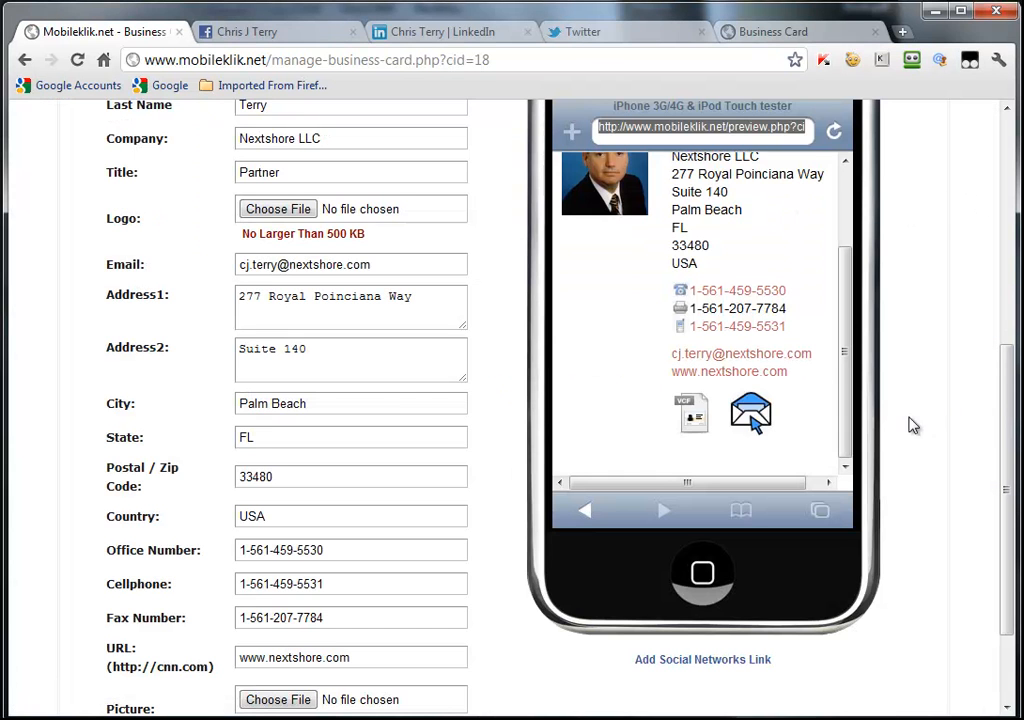
mouse_move(968, 408)
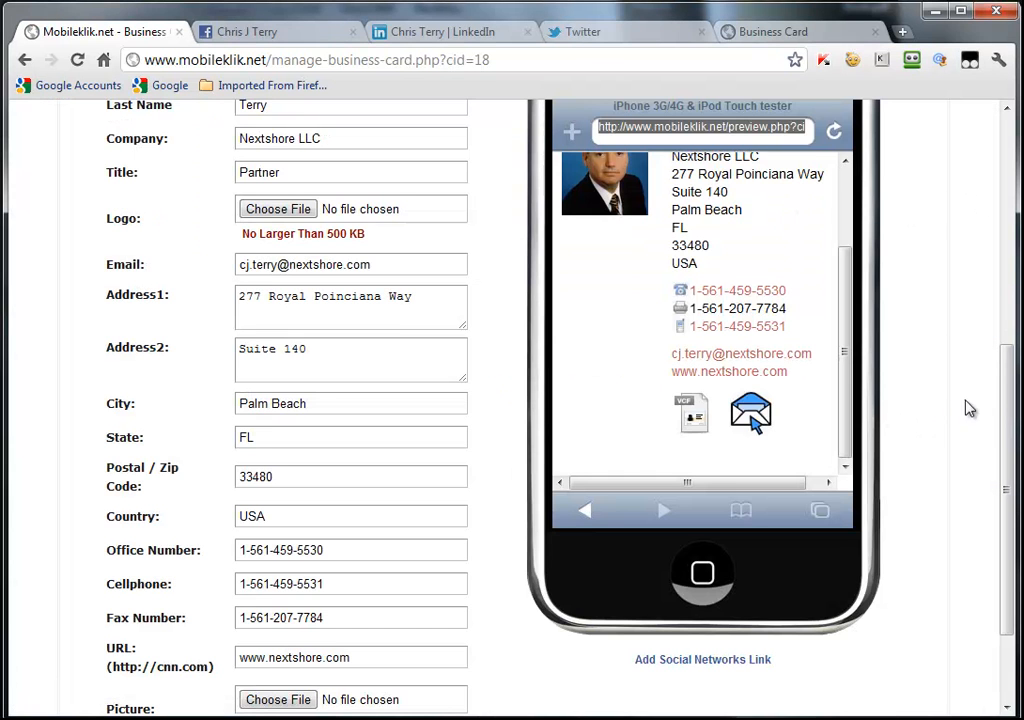
scroll("down", 3)
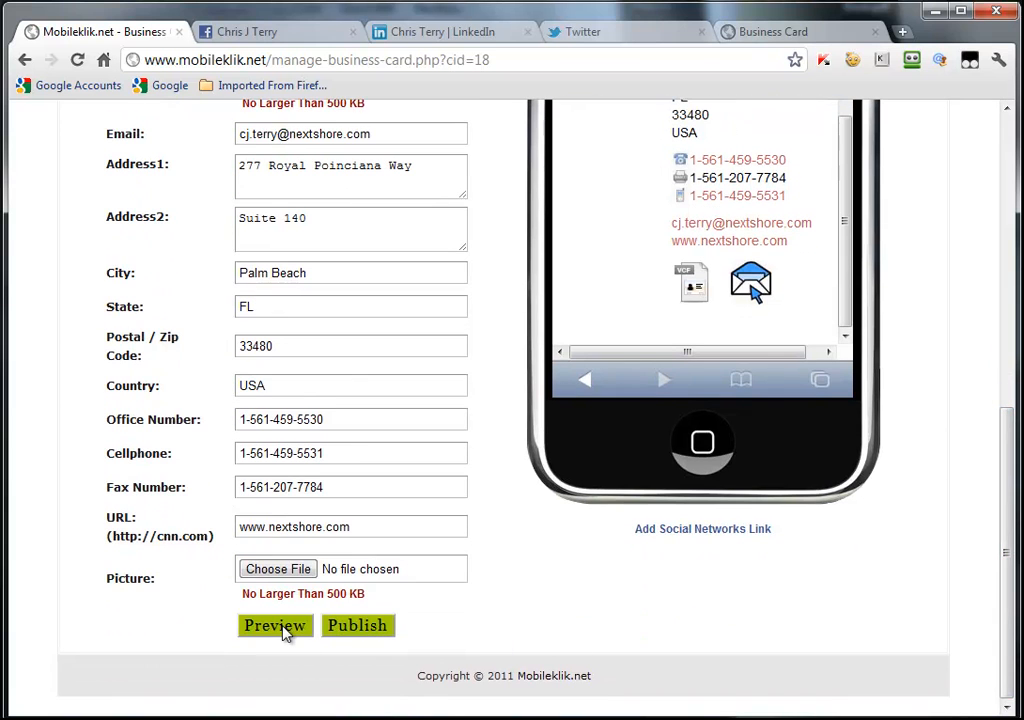
left_click(276, 624)
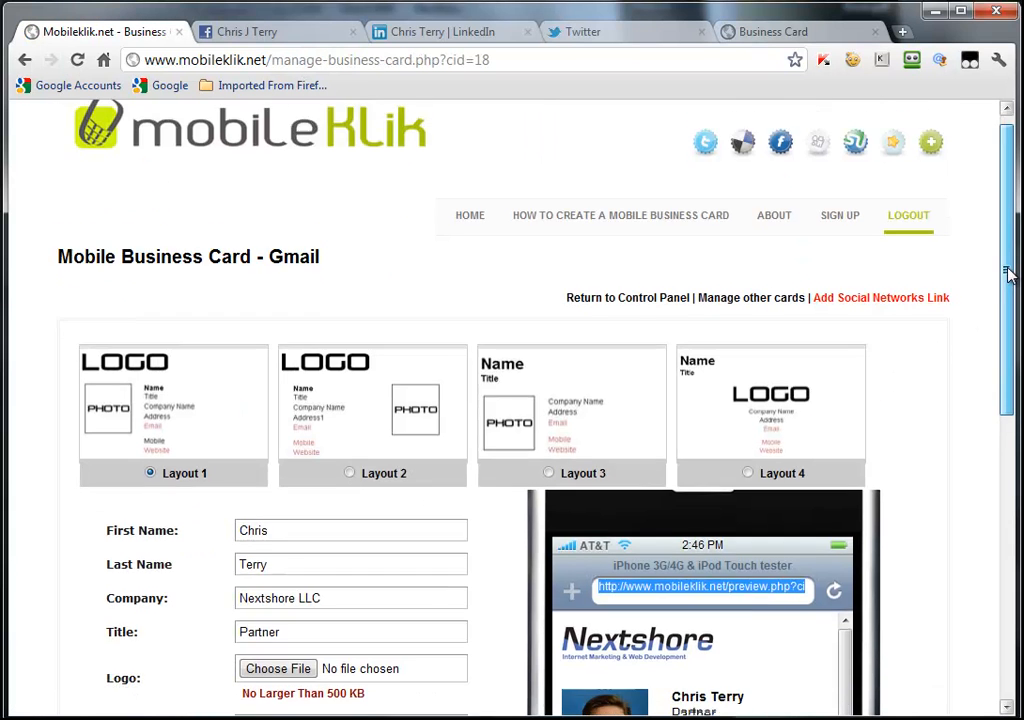
scroll("down", 3)
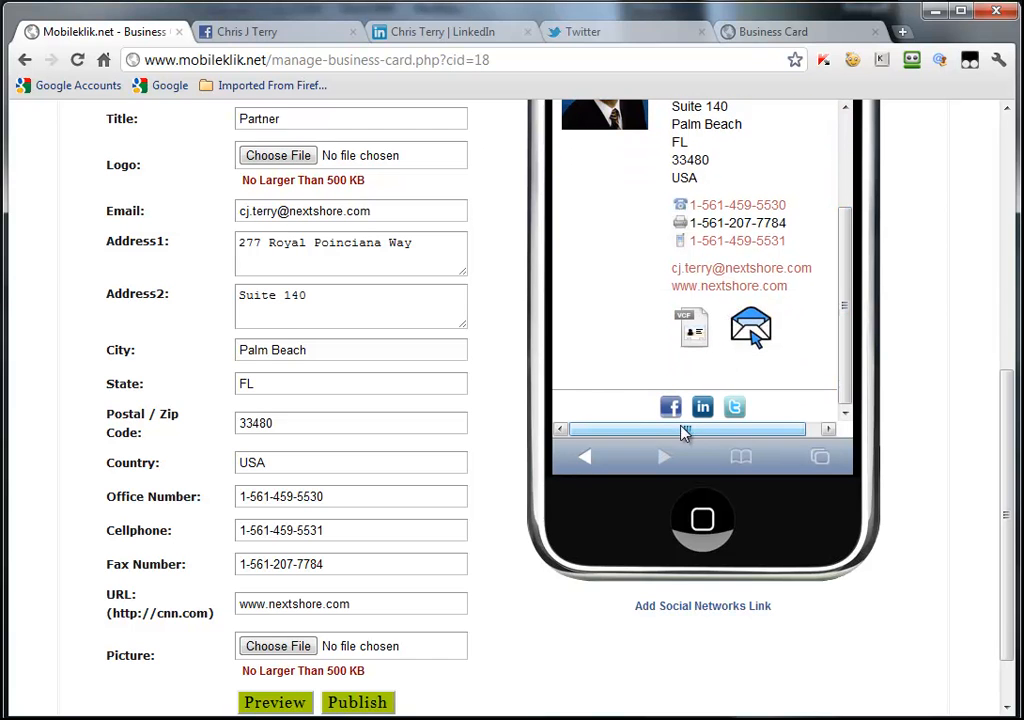
mouse_move(734, 408)
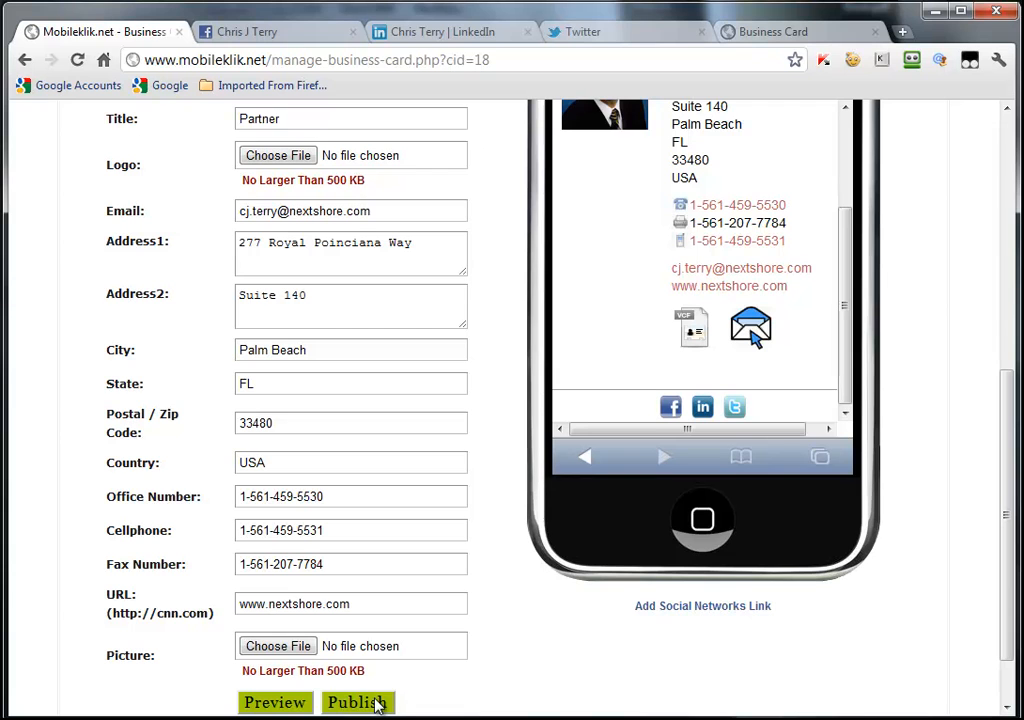
Publish the business card and confirm, landing on the Manage Business Cards list.
left_click(356, 702)
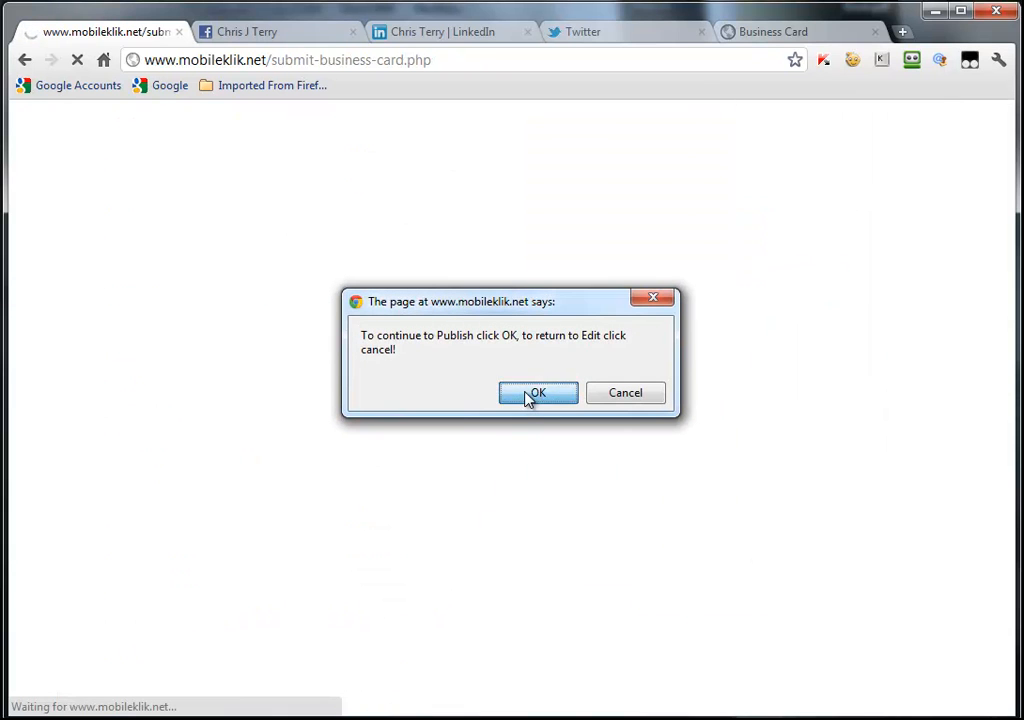
left_click(536, 392)
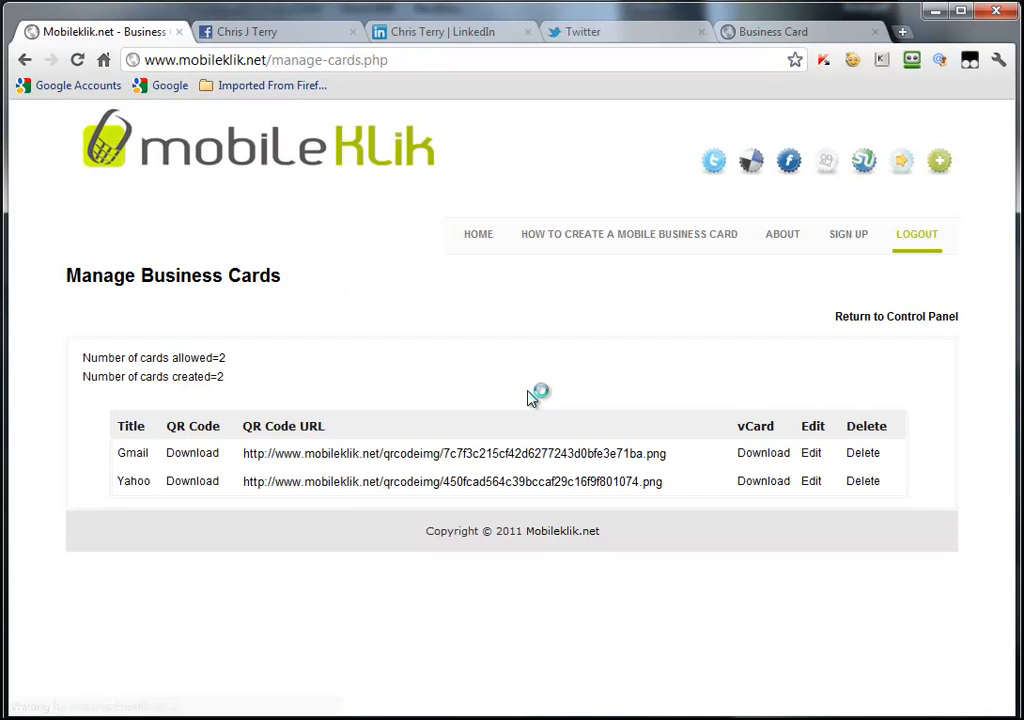
mouse_move(492, 320)
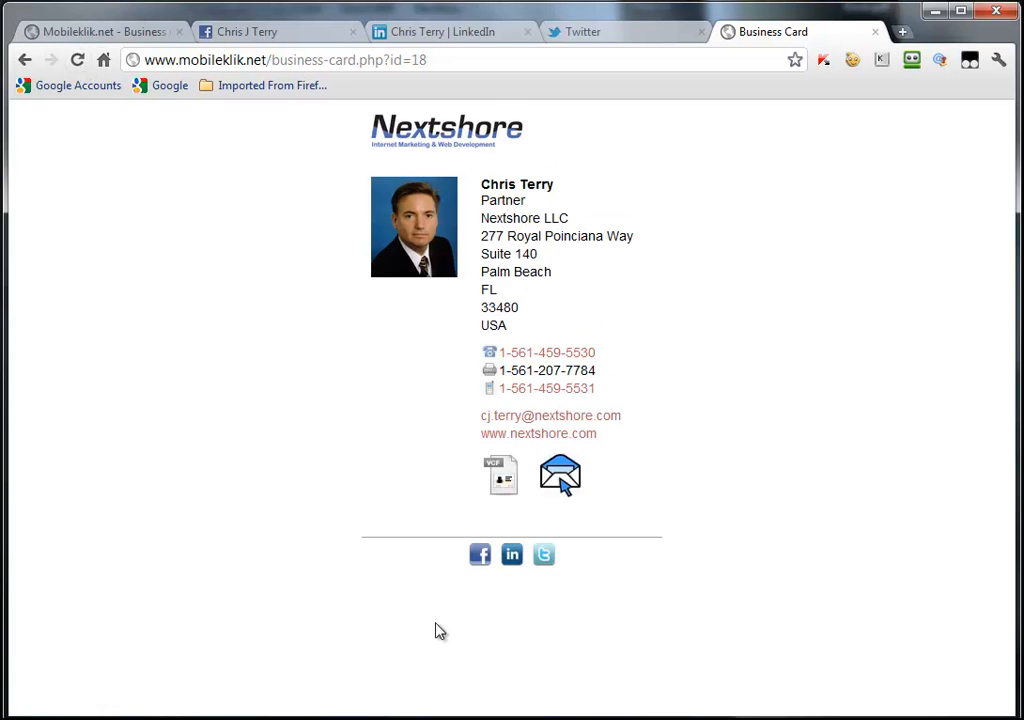
mouse_move(484, 584)
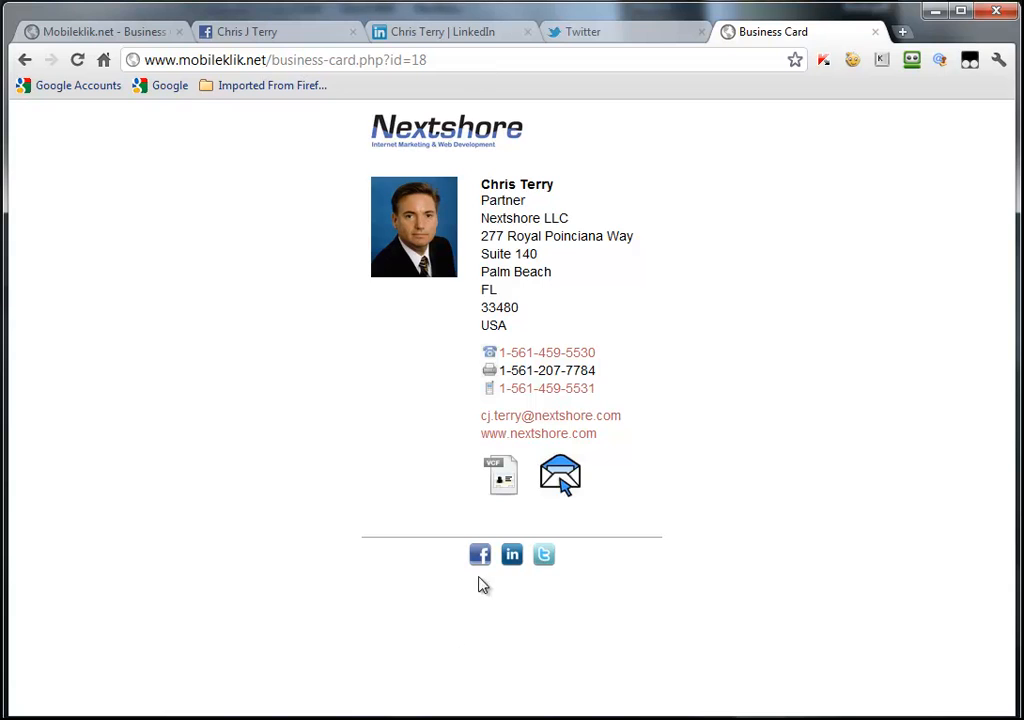
mouse_move(392, 128)
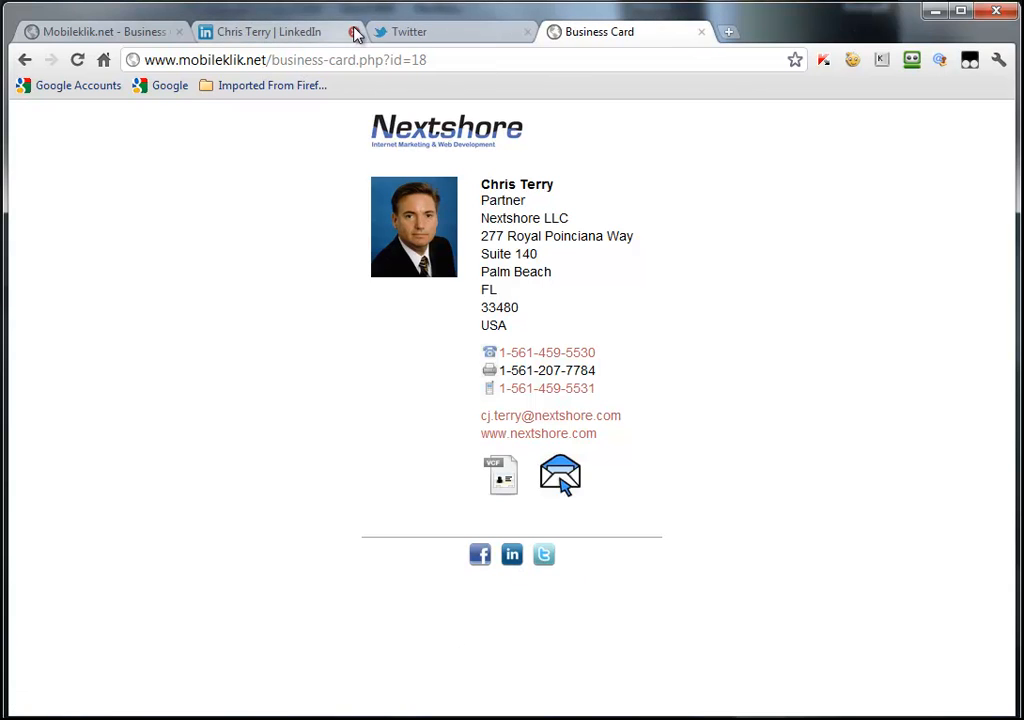
Verify the card's Facebook, LinkedIn and Twitter icons open the live profiles.
left_click(356, 32)
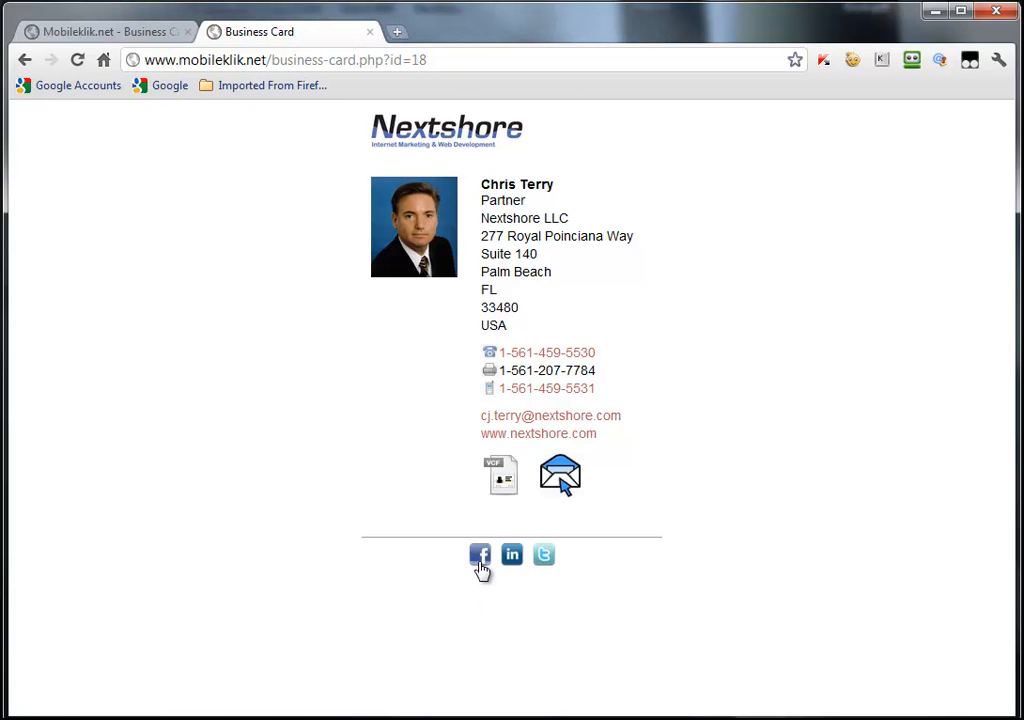
left_click(480, 554)
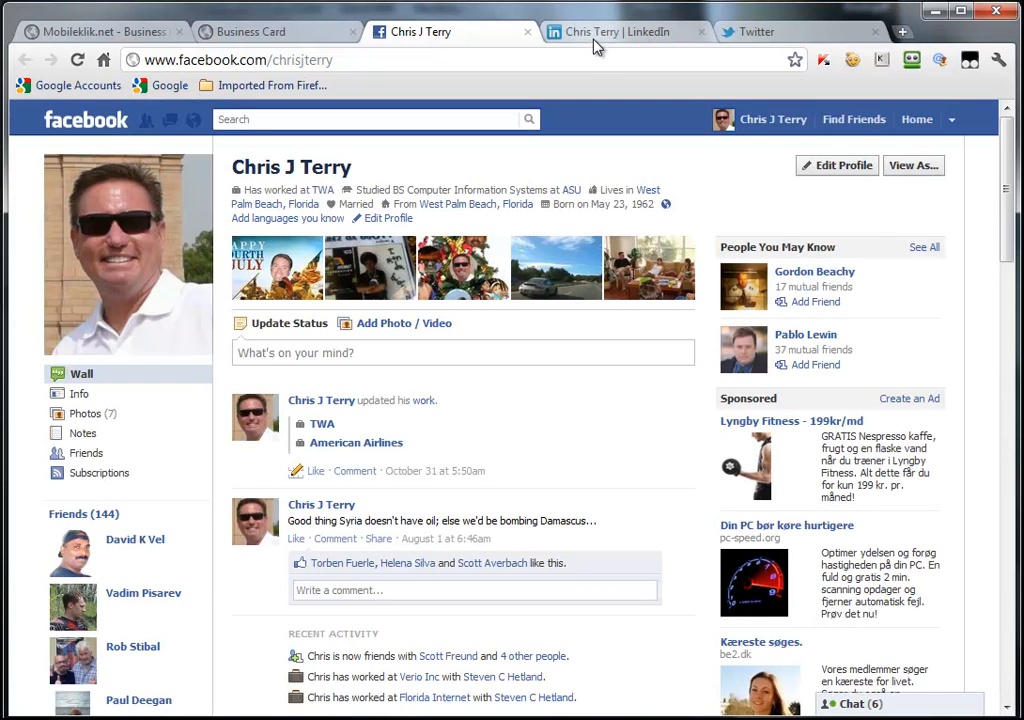
left_click(620, 32)
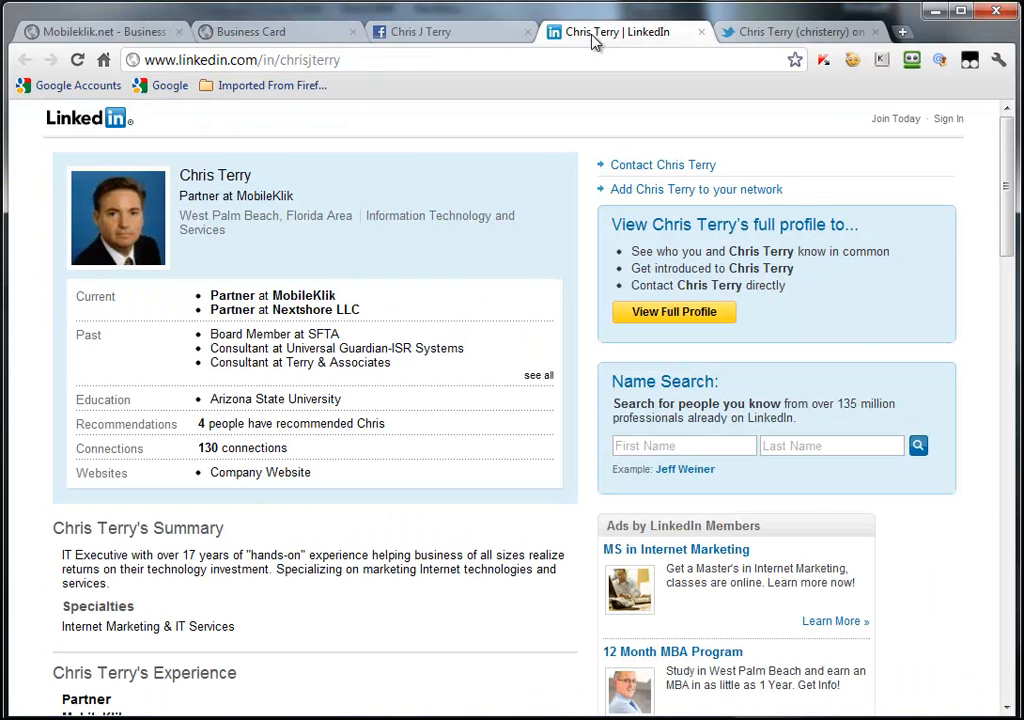
left_click(790, 32)
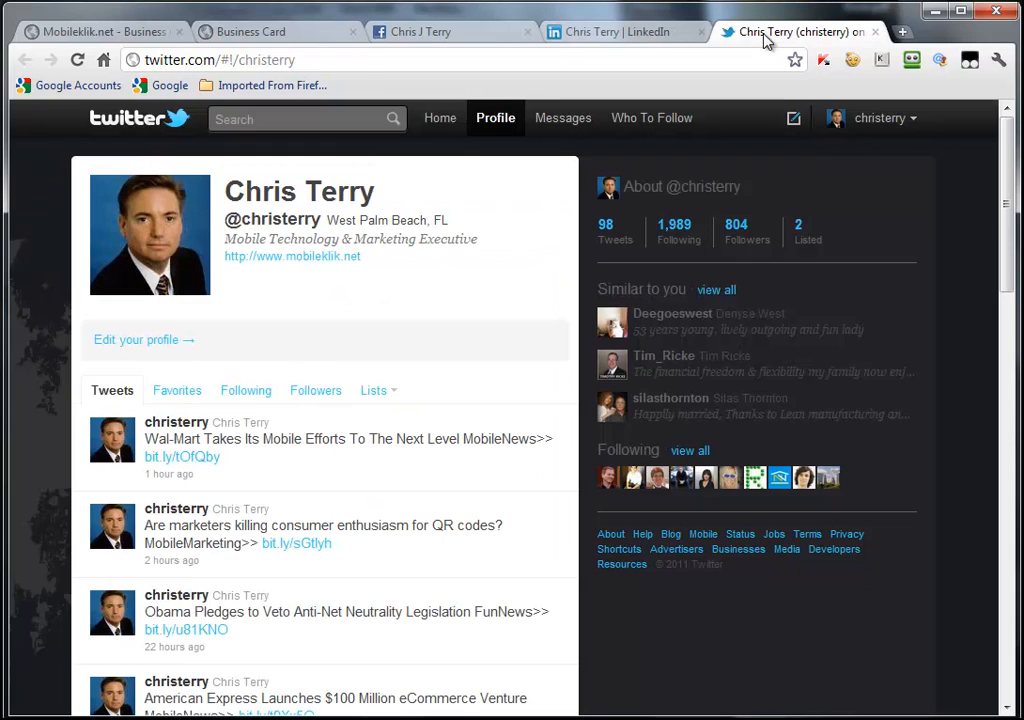
Sign out of MobileKlik from the card management page.
left_click(96, 32)
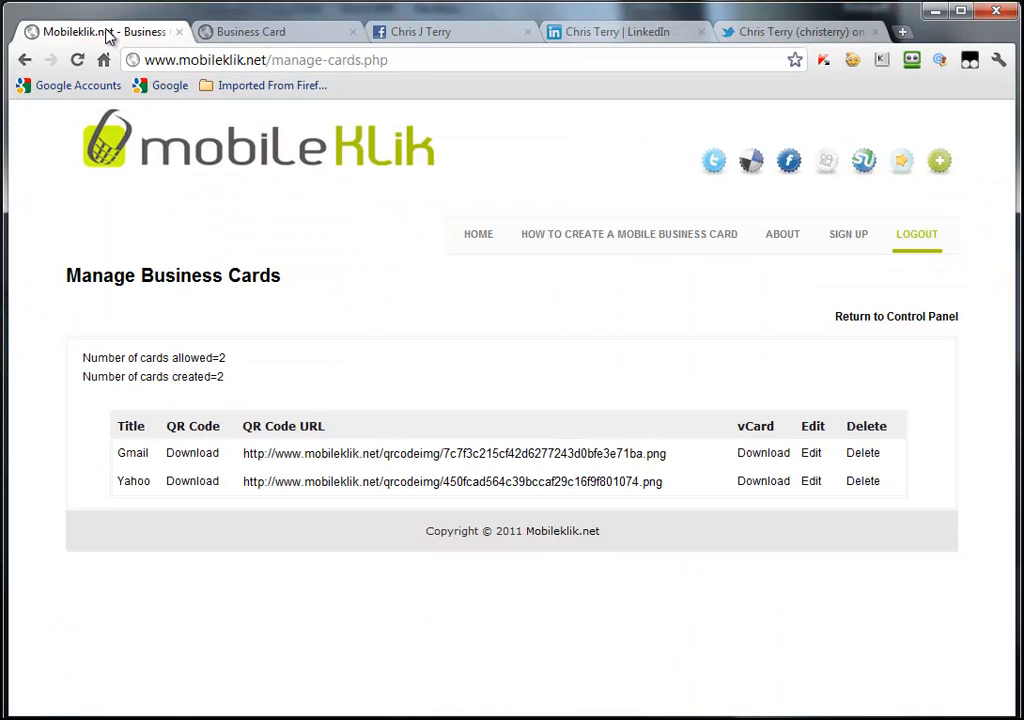
left_click(916, 232)
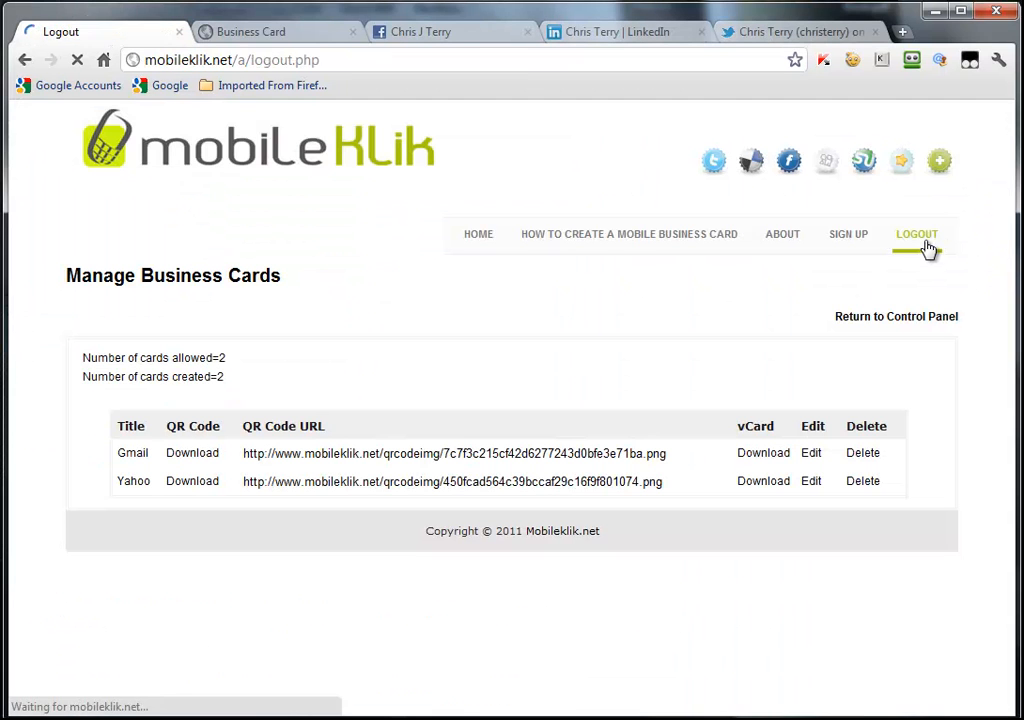
left_click(916, 234)
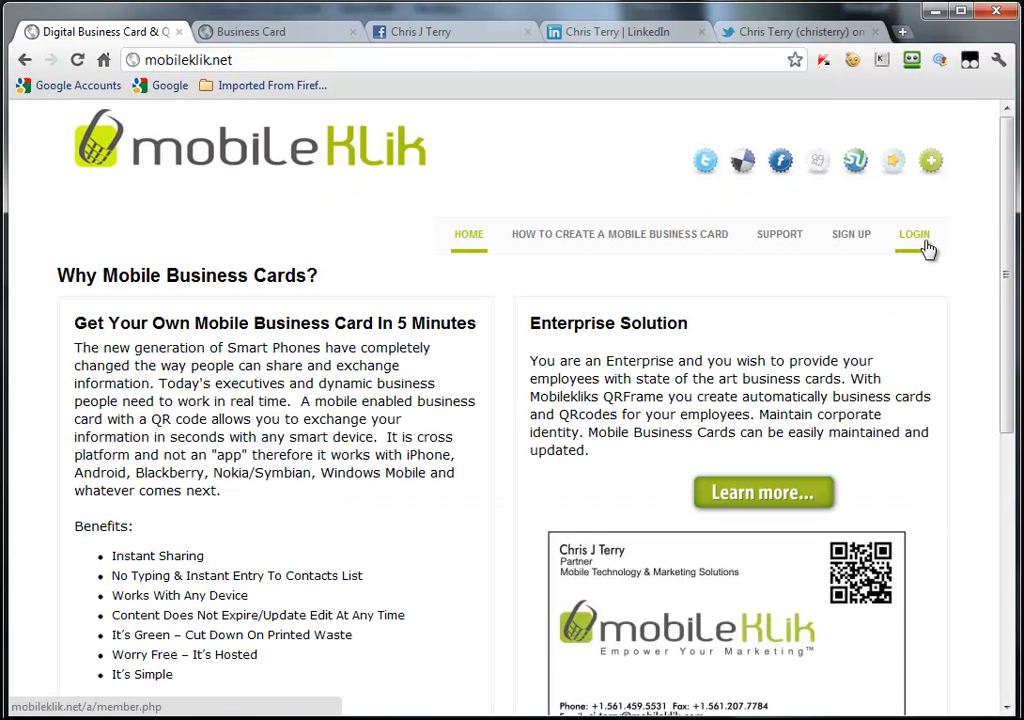